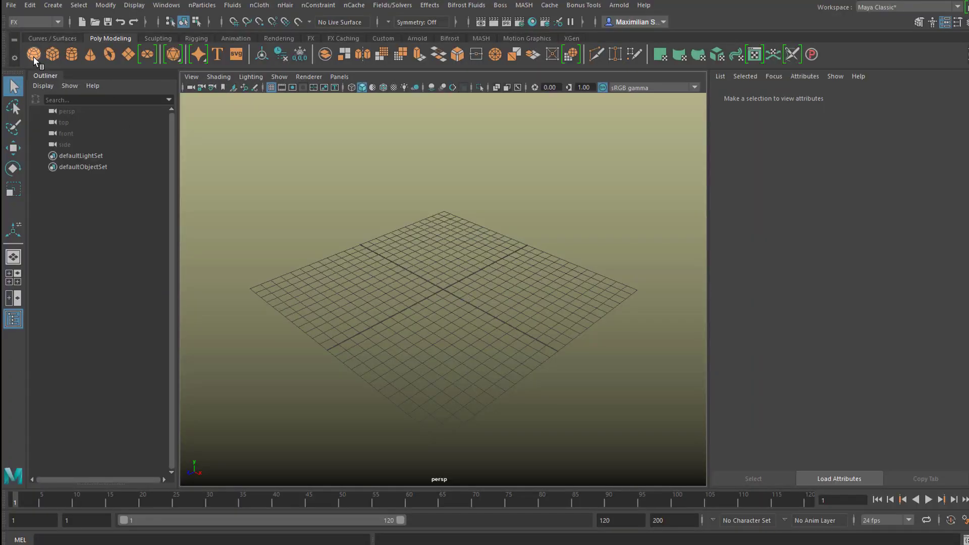
Add a polygon sphere at the origin and raise its subdivisions in the Attribute Editor
click(33, 53)
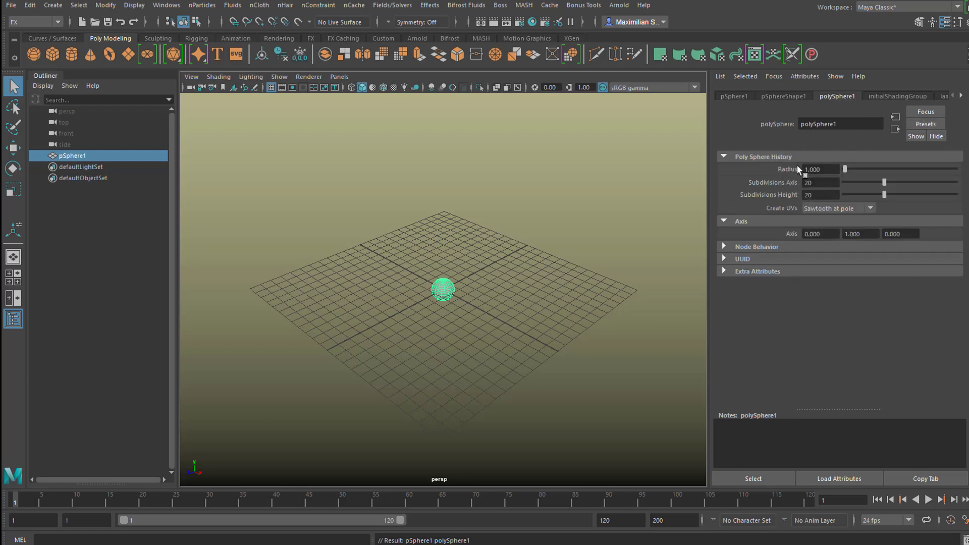
mouse_move(872, 183)
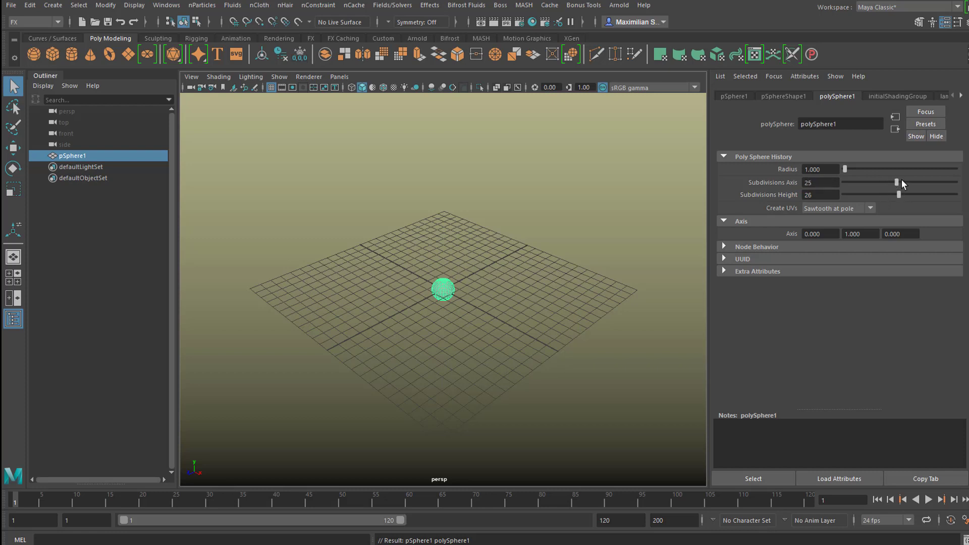
drag(898, 183, 901, 183)
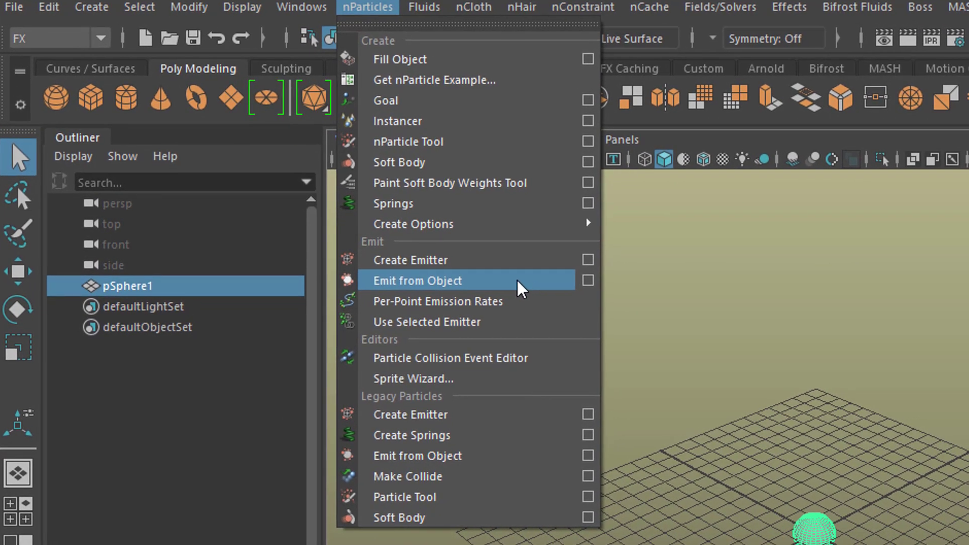
Emit nParticles from the sphere with Emitter Type Surface and select nParticle1 for editing
click(417, 280)
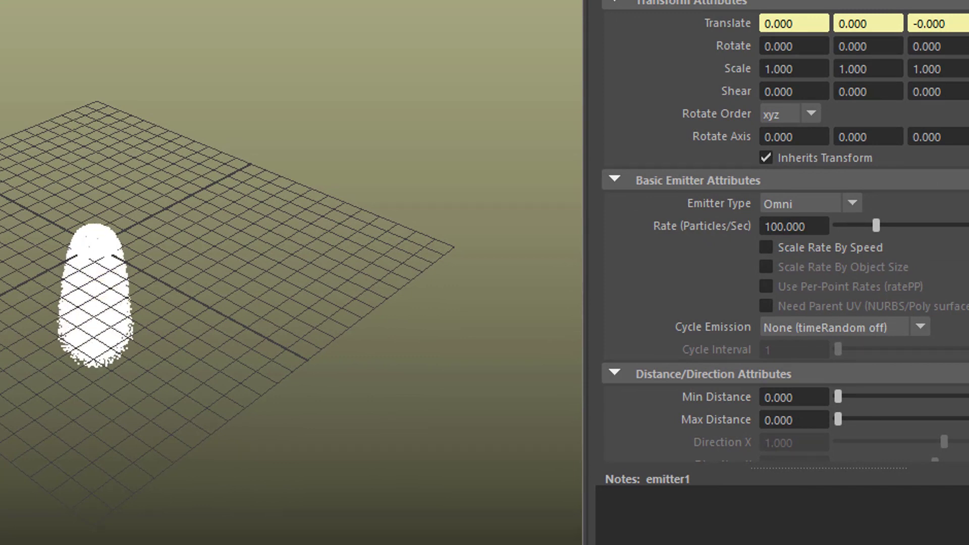
click(852, 203)
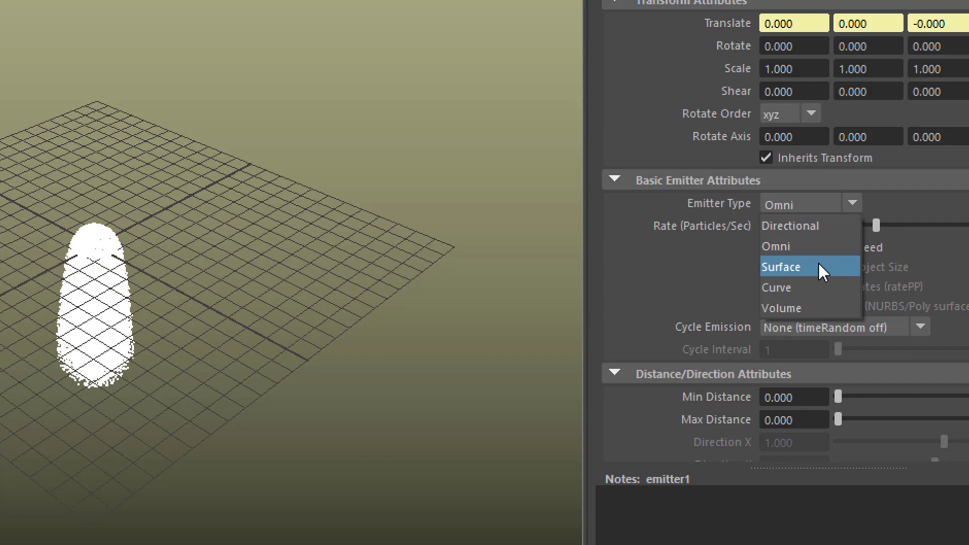
click(781, 267)
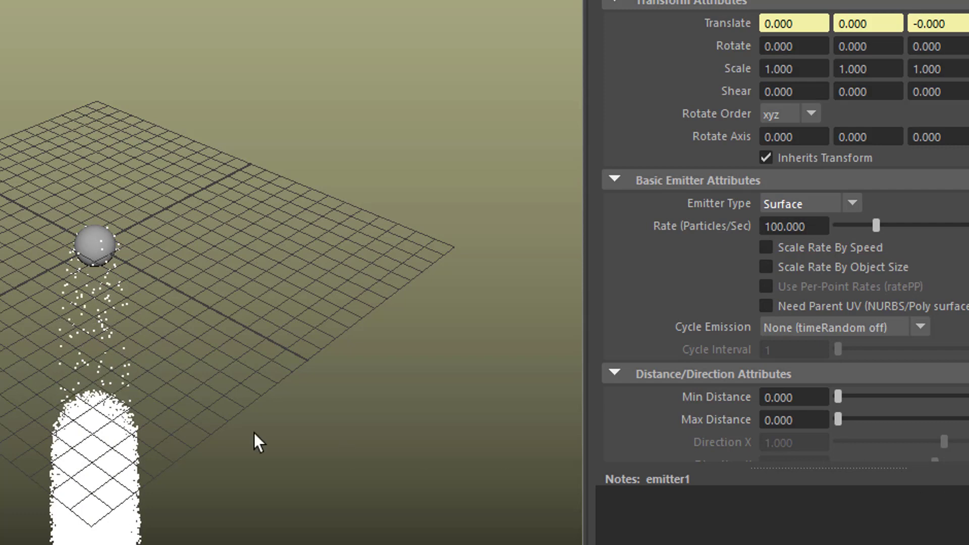
mouse_move(558, 359)
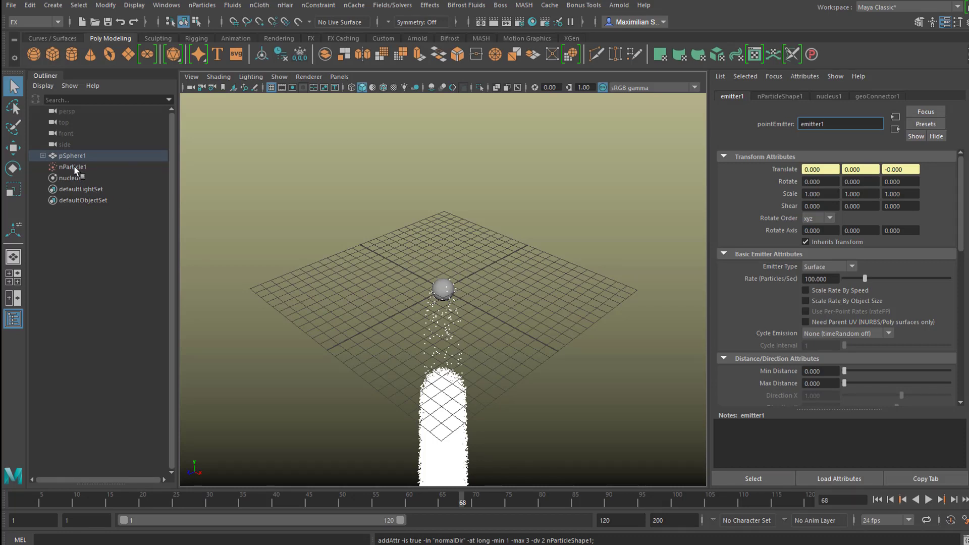
click(71, 167)
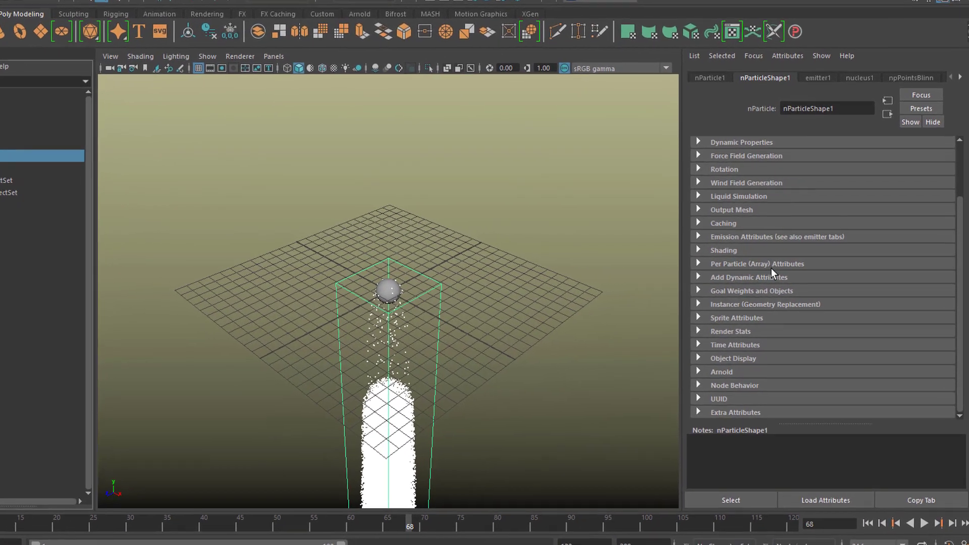
Set nParticleShape1's Particle Render Type to Spheres in the Shading section
click(699, 251)
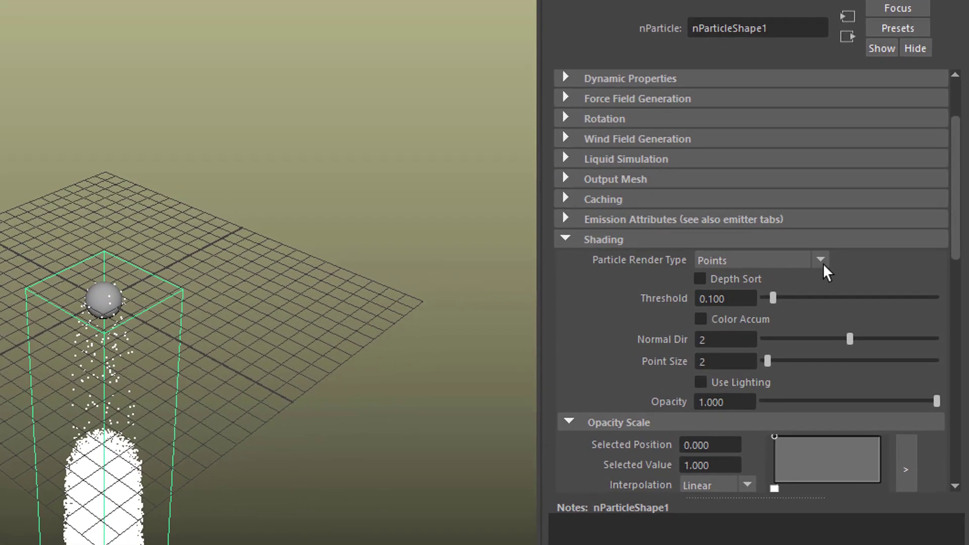
click(820, 260)
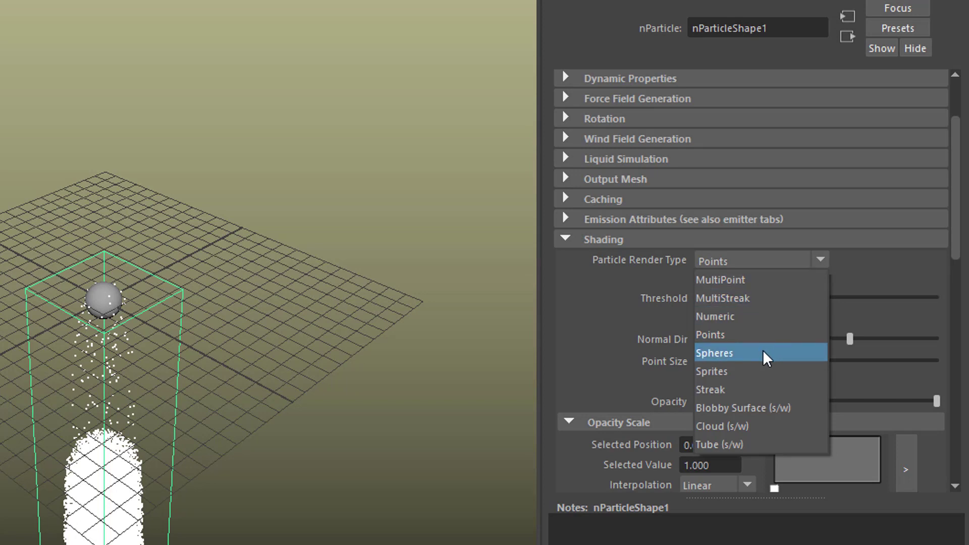
click(715, 352)
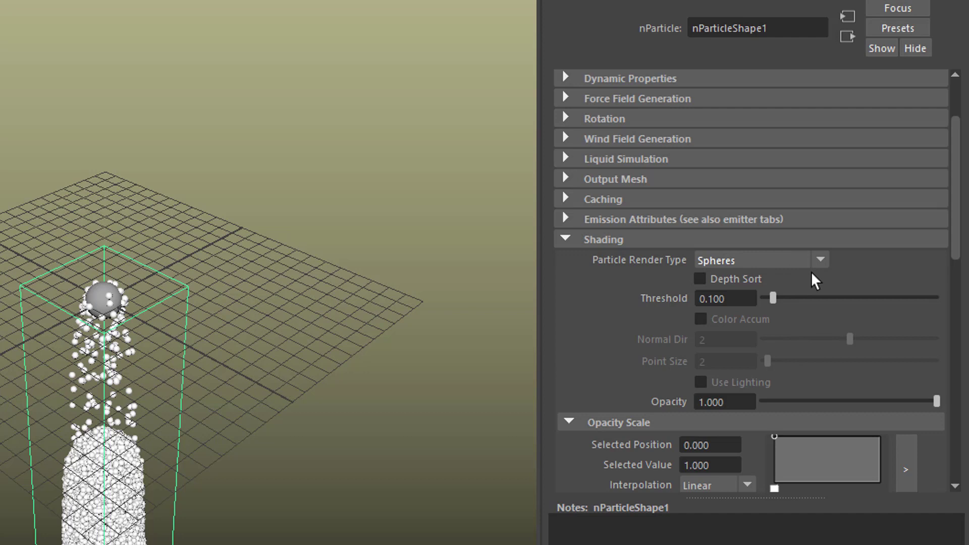
mouse_move(523, 272)
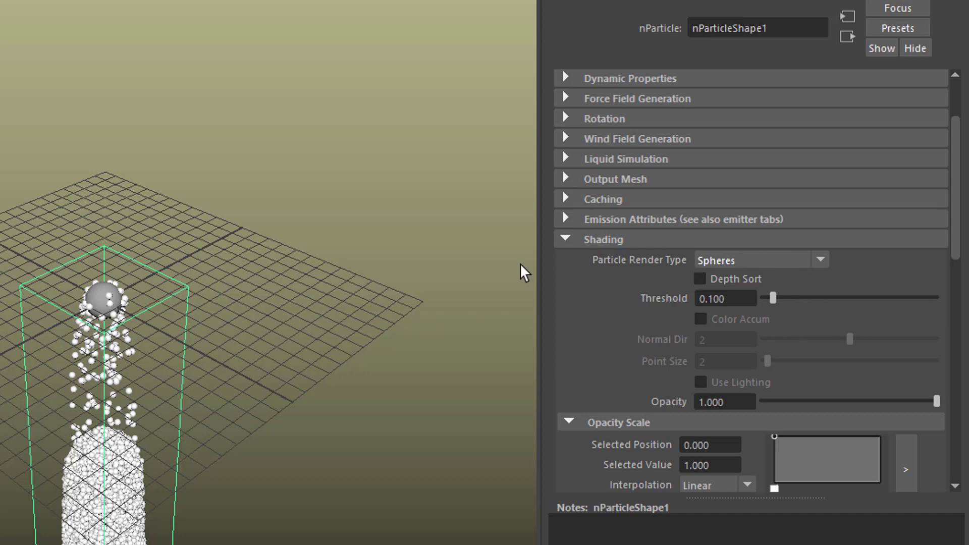
mouse_move(908, 136)
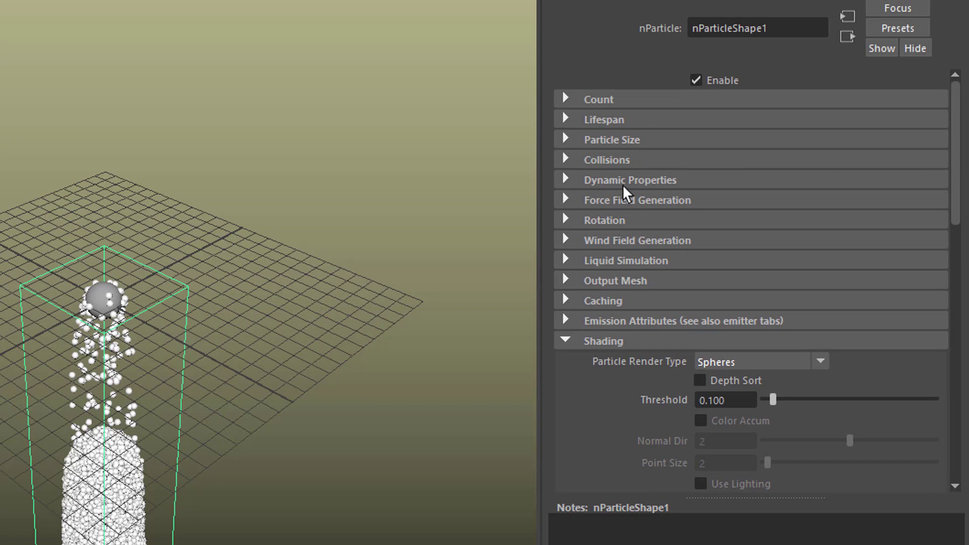
click(612, 139)
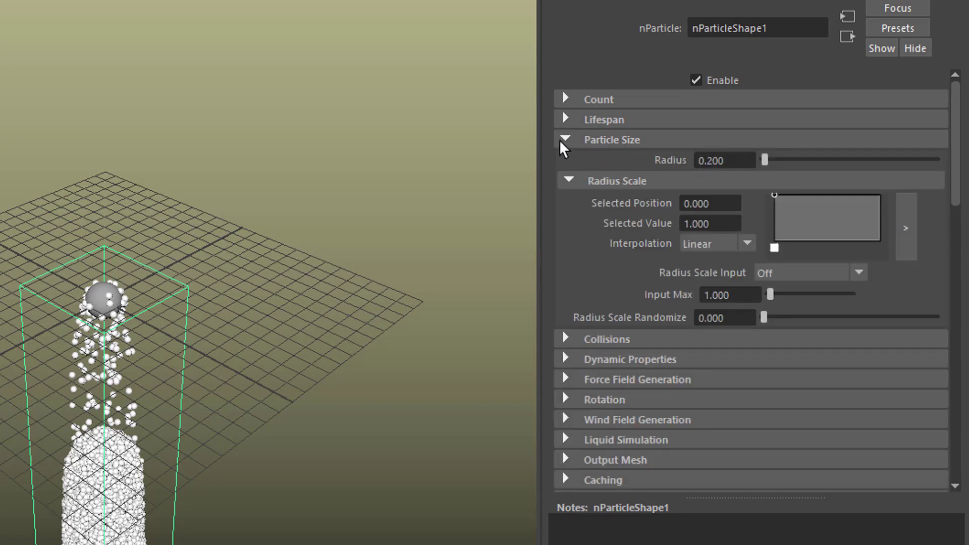
click(565, 139)
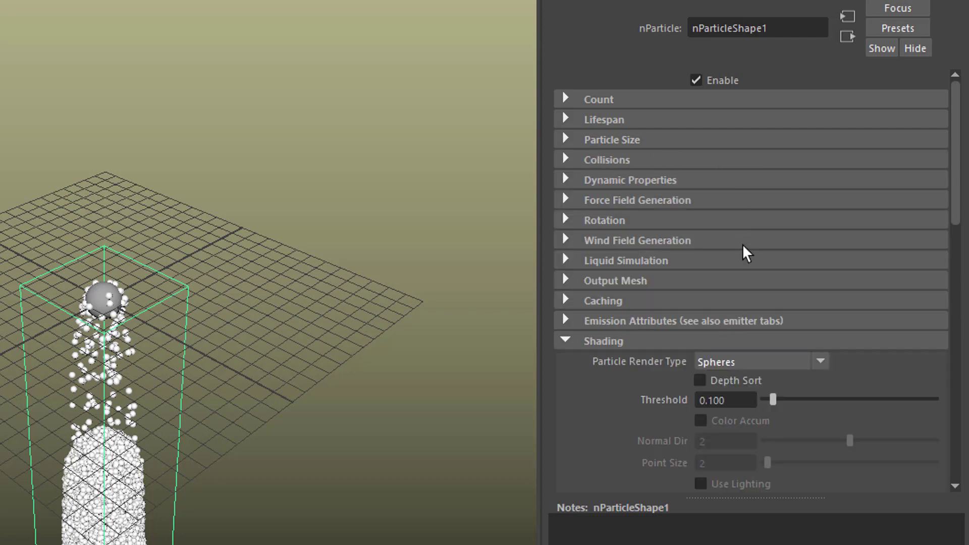
scroll(down, 3)
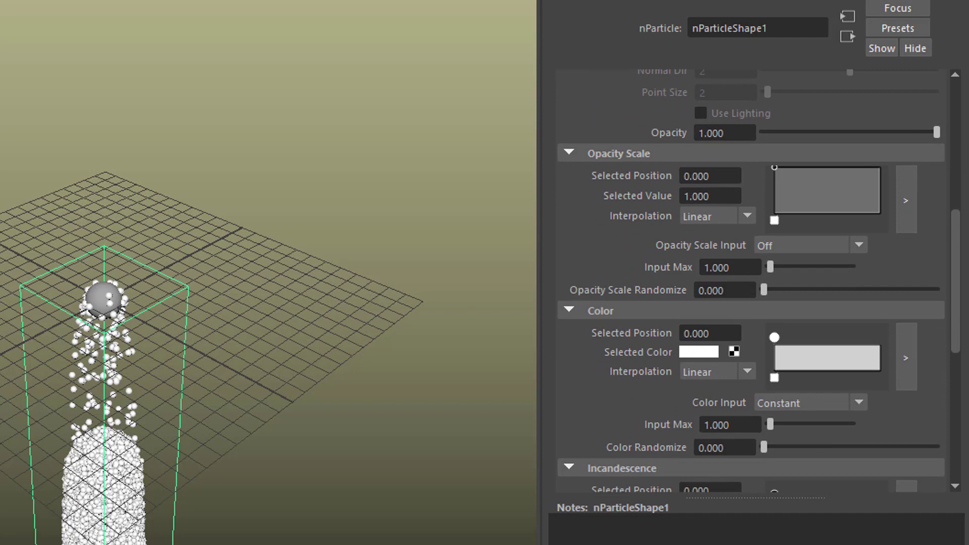
Give the Color ramp a pale yellow start key and crimson end key, with Color Input set to Age
scroll(down, 3)
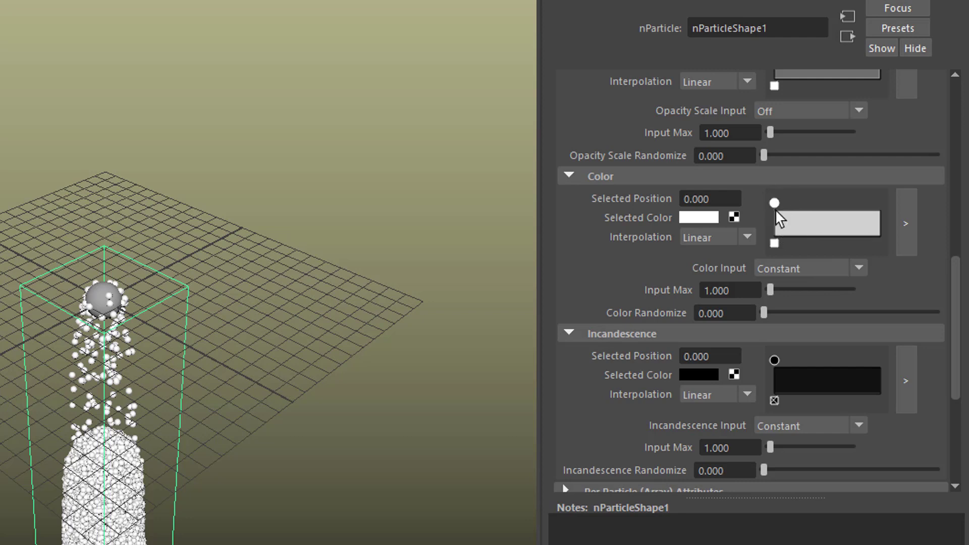
click(874, 203)
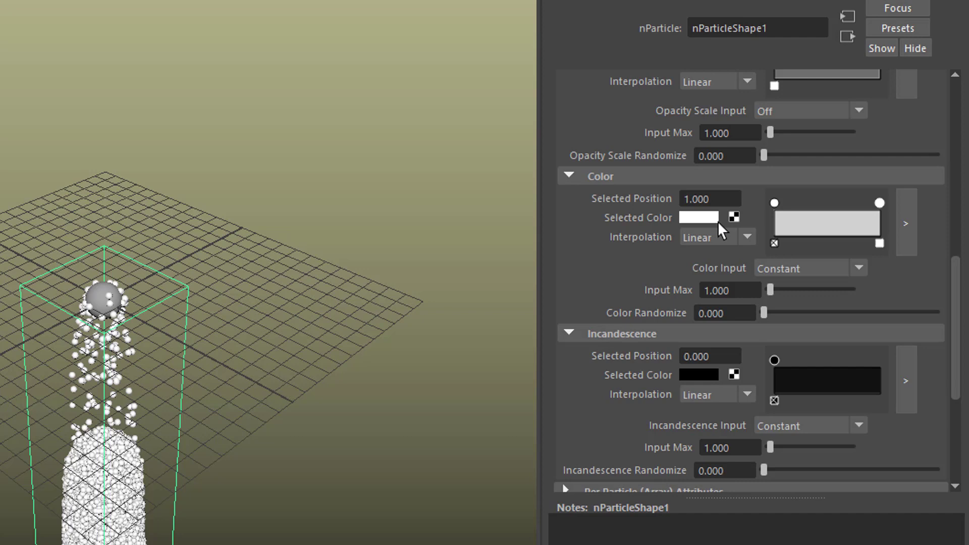
click(699, 217)
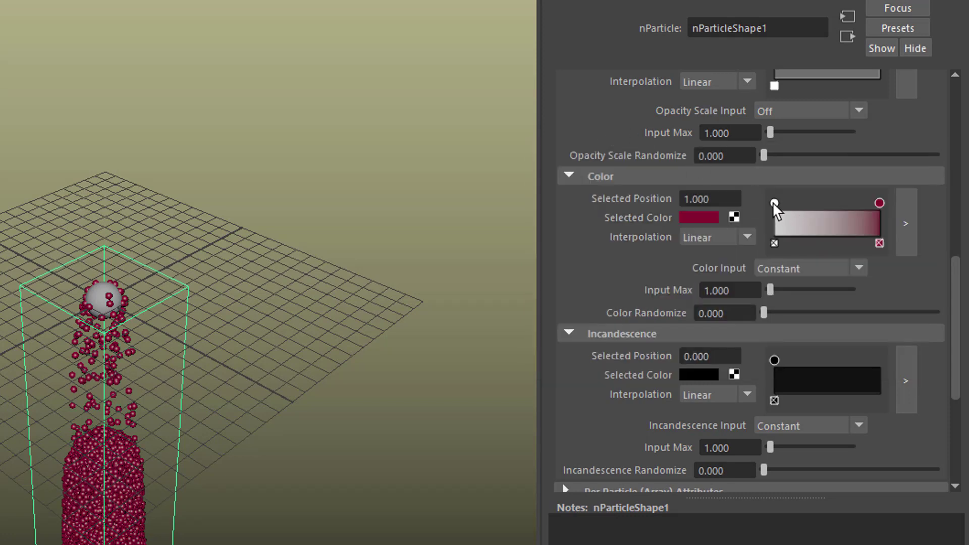
click(774, 203)
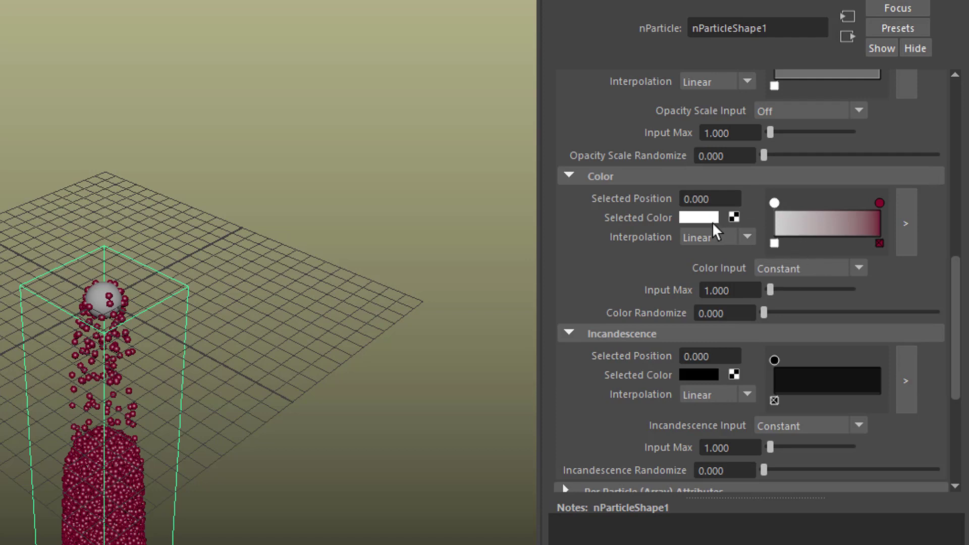
click(699, 218)
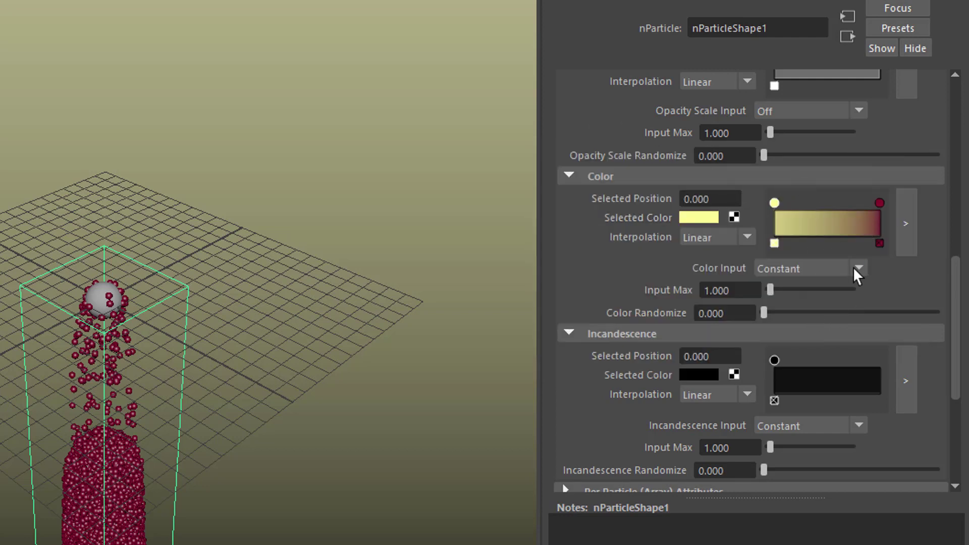
mouse_move(869, 266)
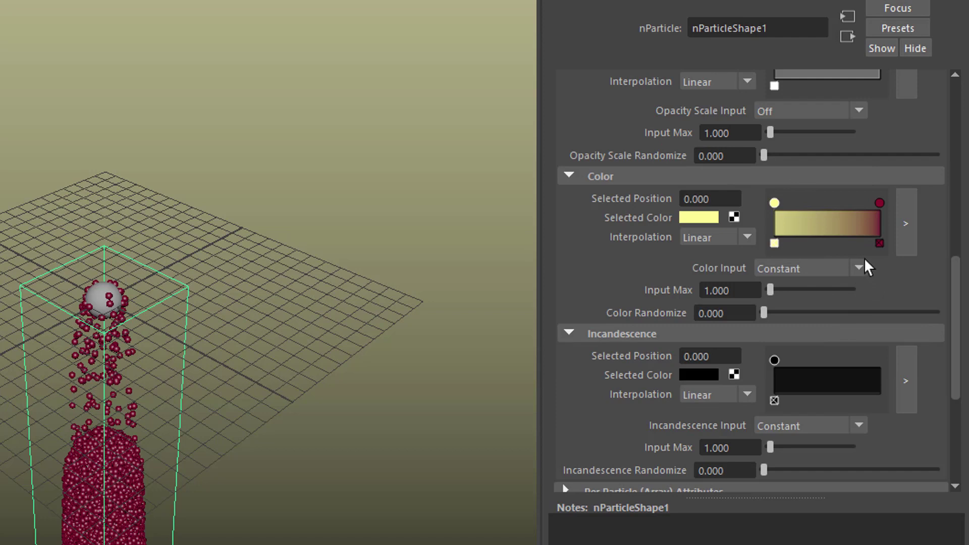
mouse_move(870, 281)
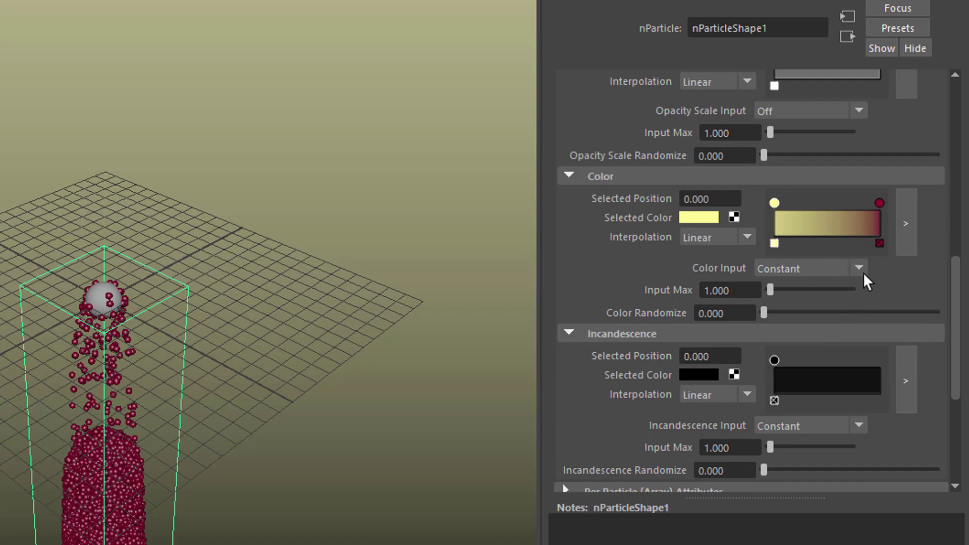
mouse_move(726, 278)
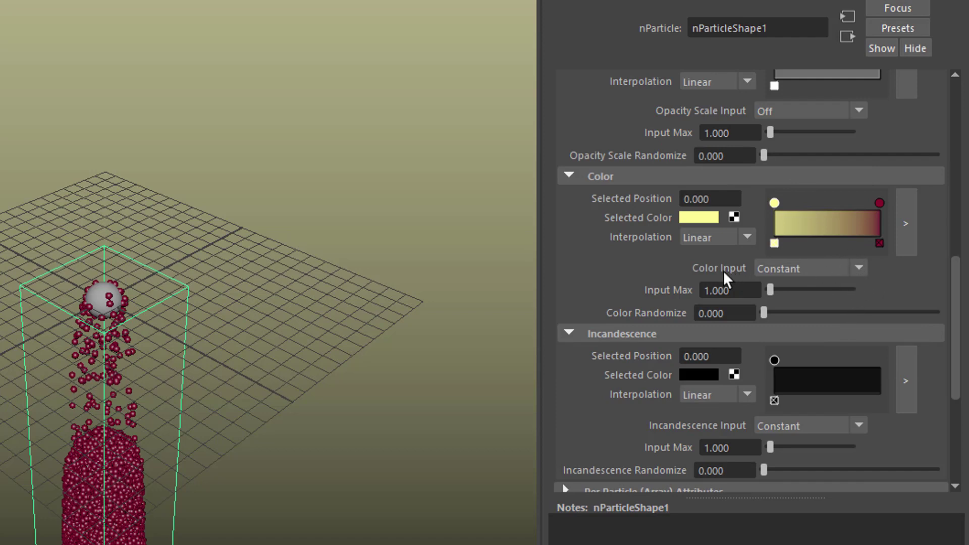
mouse_move(865, 282)
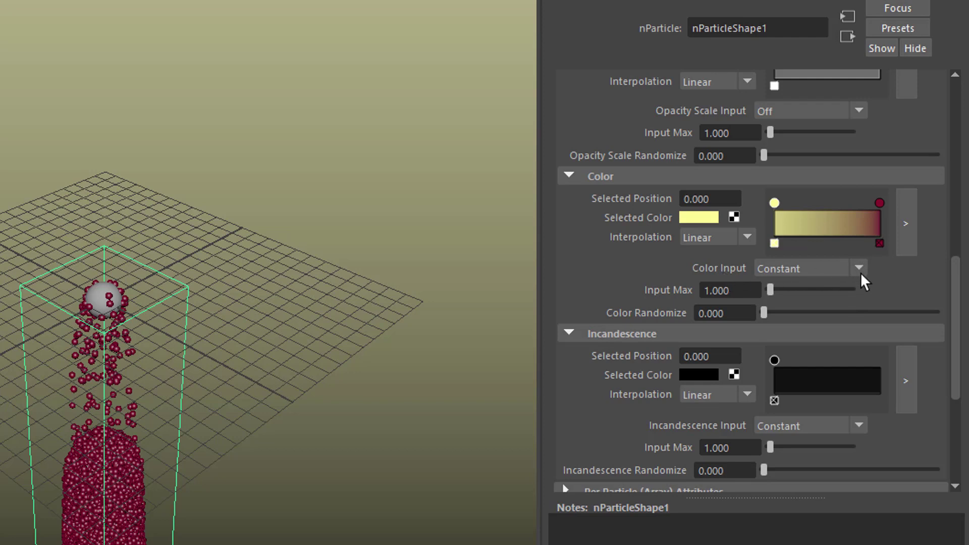
mouse_move(868, 282)
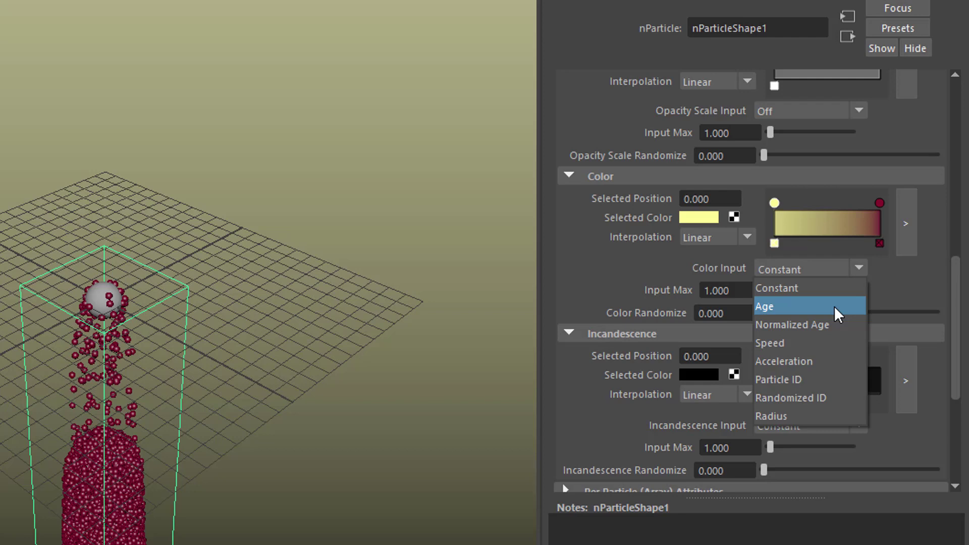
click(765, 306)
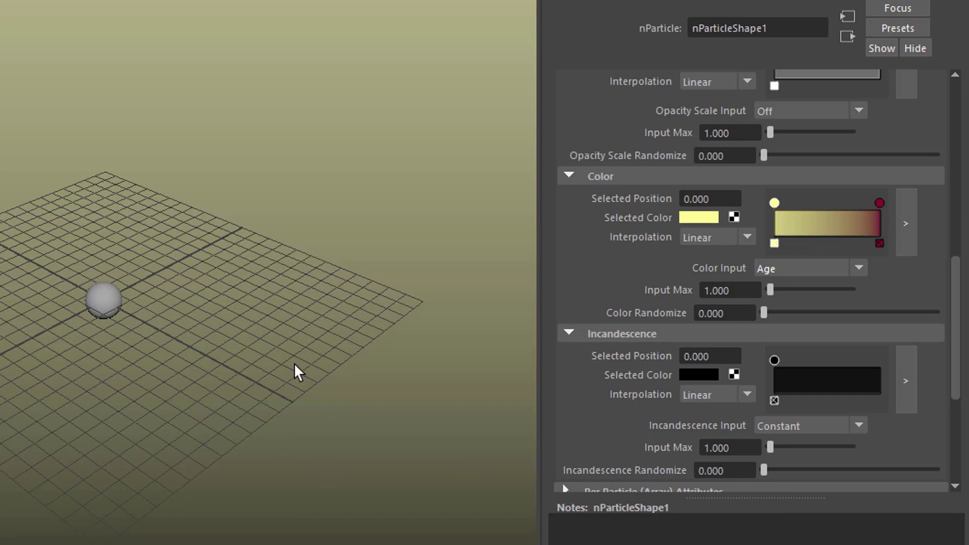
Create a persp1 camera from the view, make it a goal for nParticle1 and play the simulation
click(190, 75)
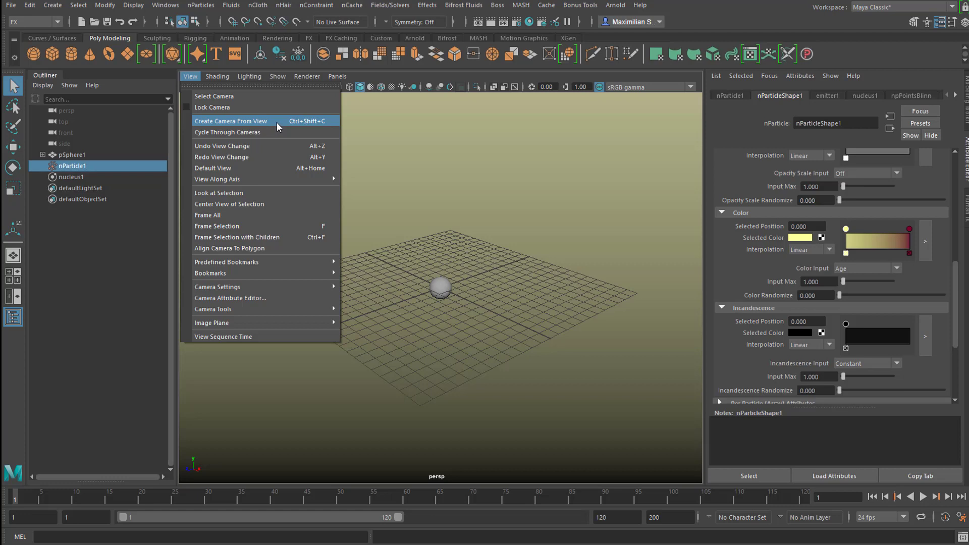
click(231, 121)
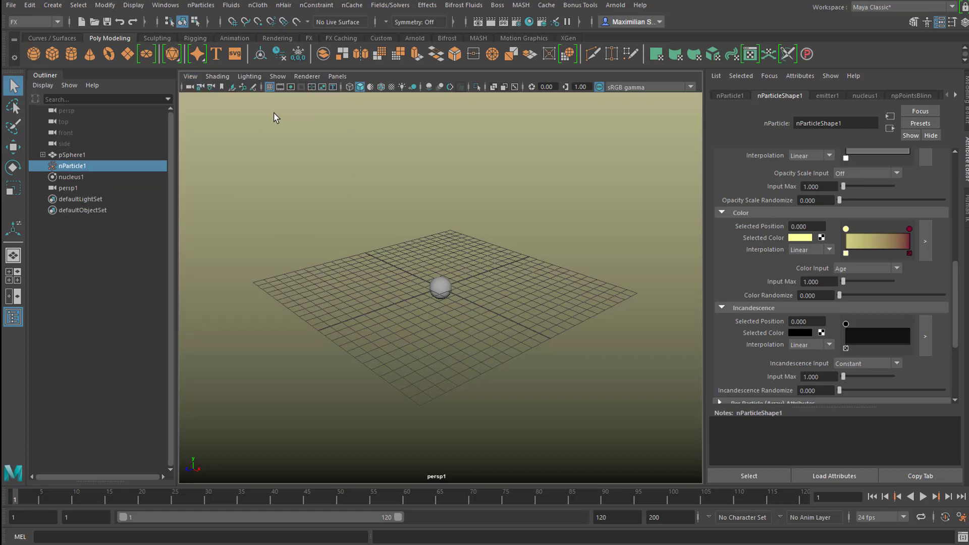
mouse_move(473, 425)
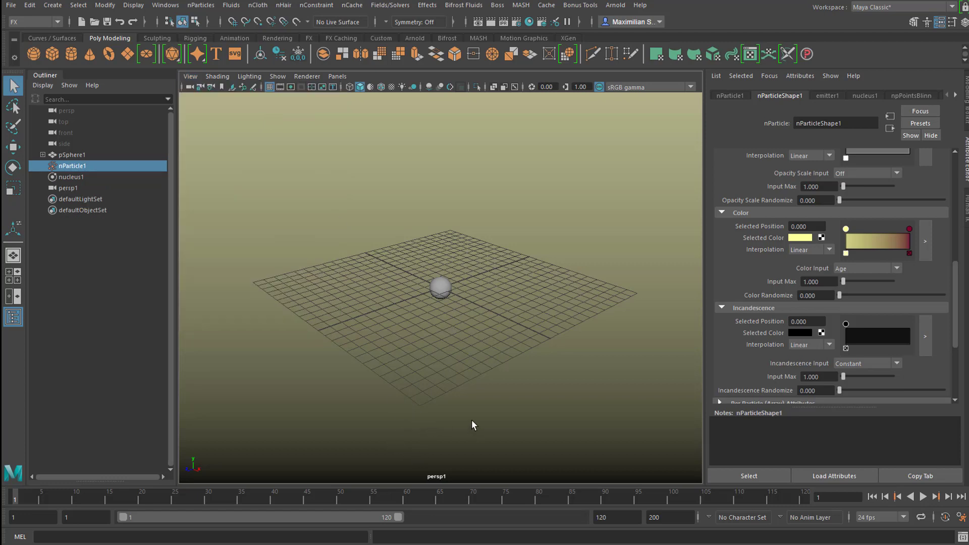
mouse_move(451, 438)
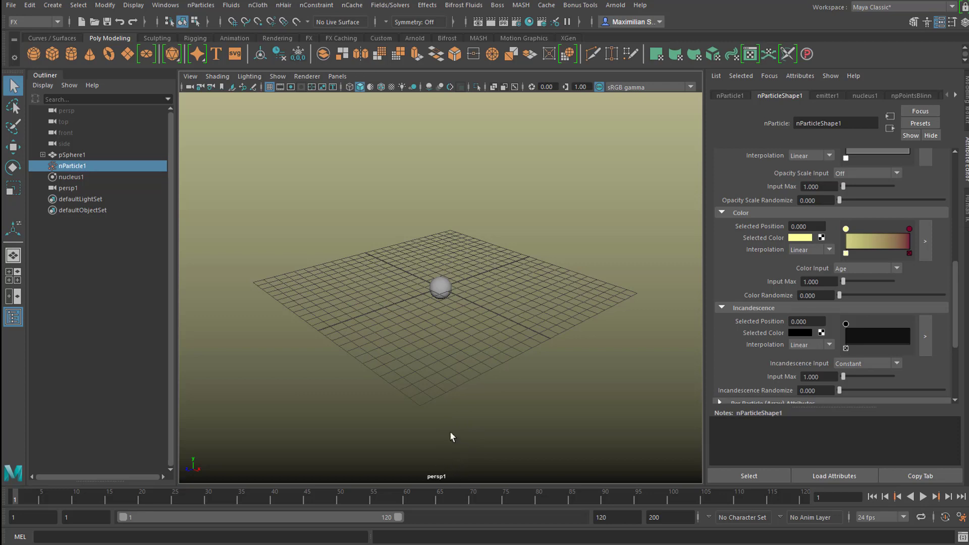
mouse_move(467, 453)
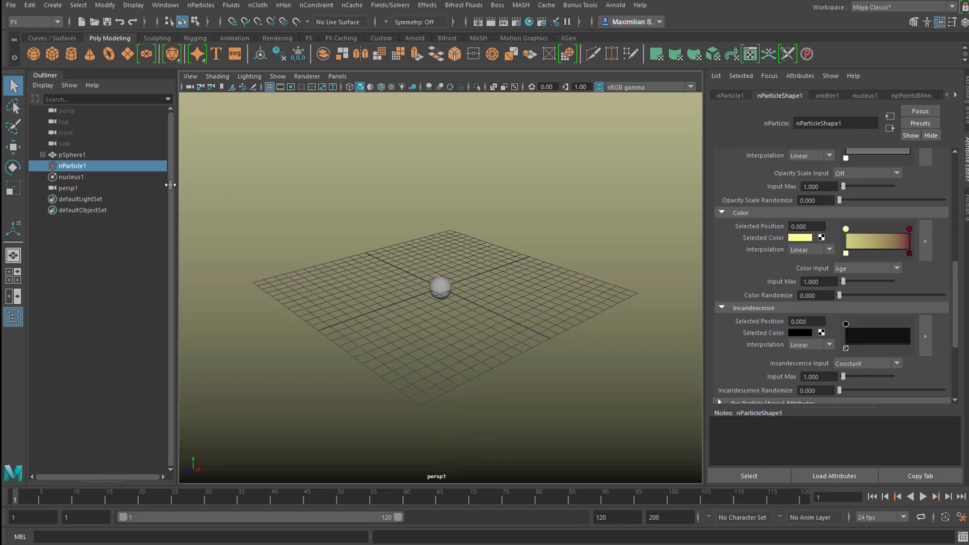
mouse_move(78, 192)
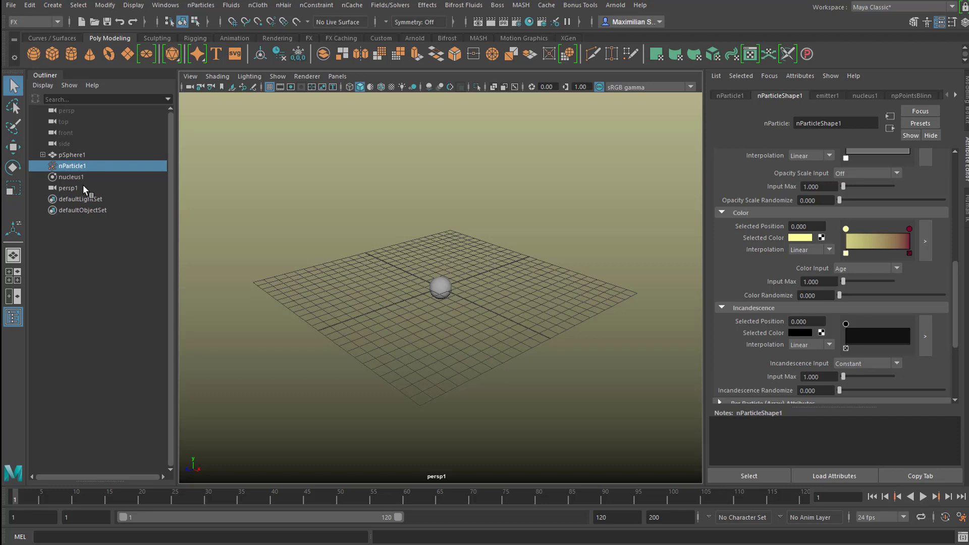
mouse_move(84, 192)
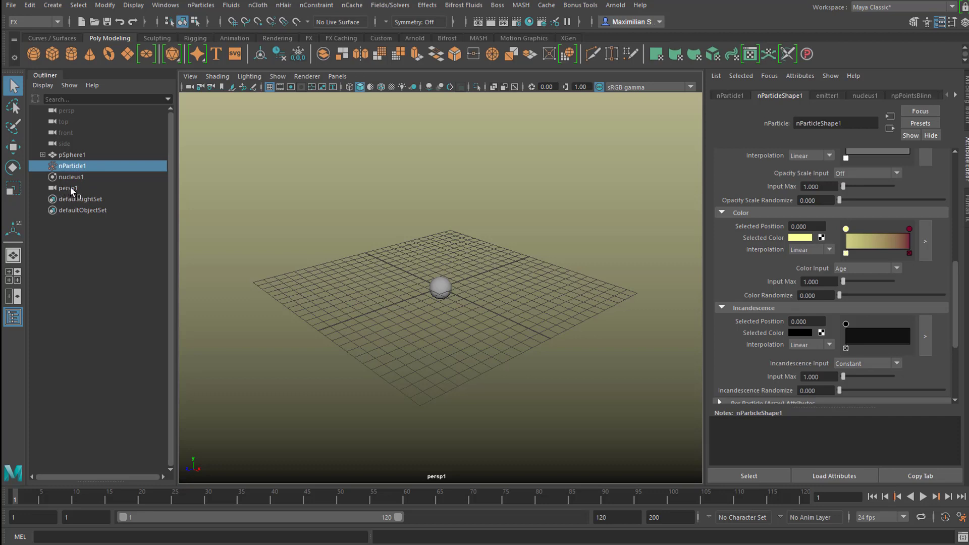
click(68, 188)
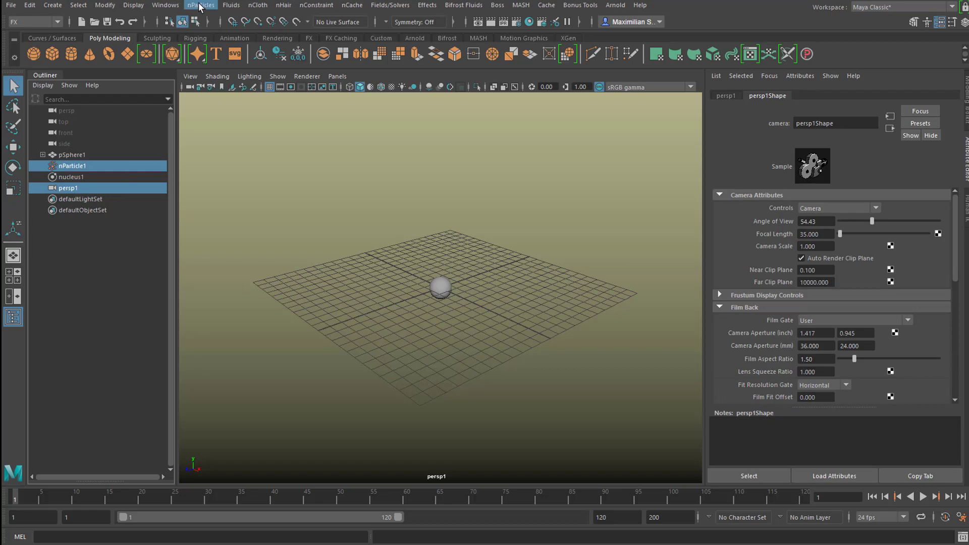
click(200, 5)
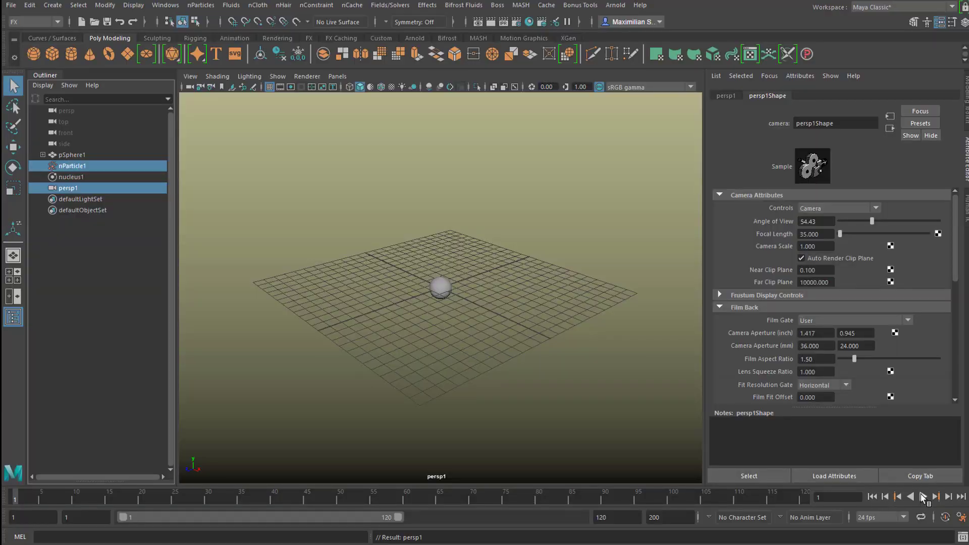
click(935, 497)
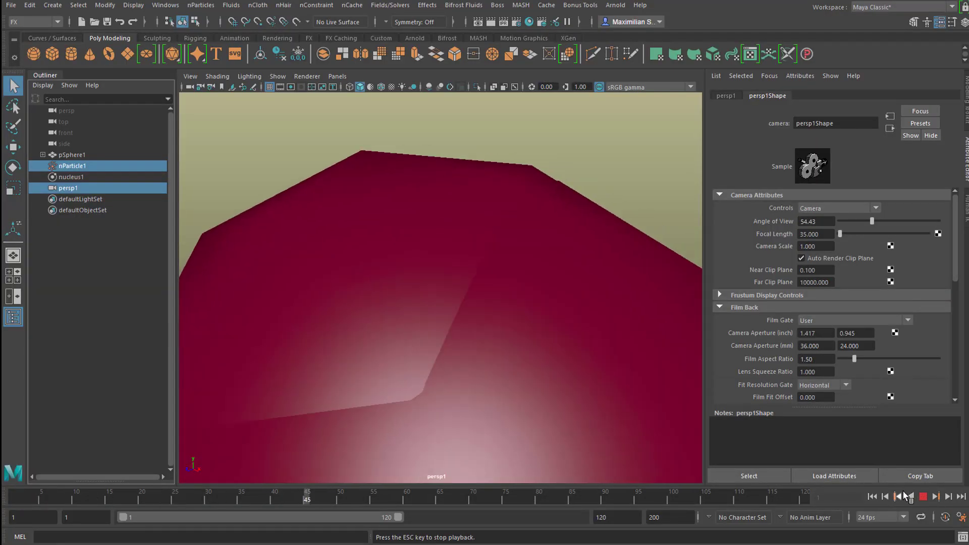
click(923, 497)
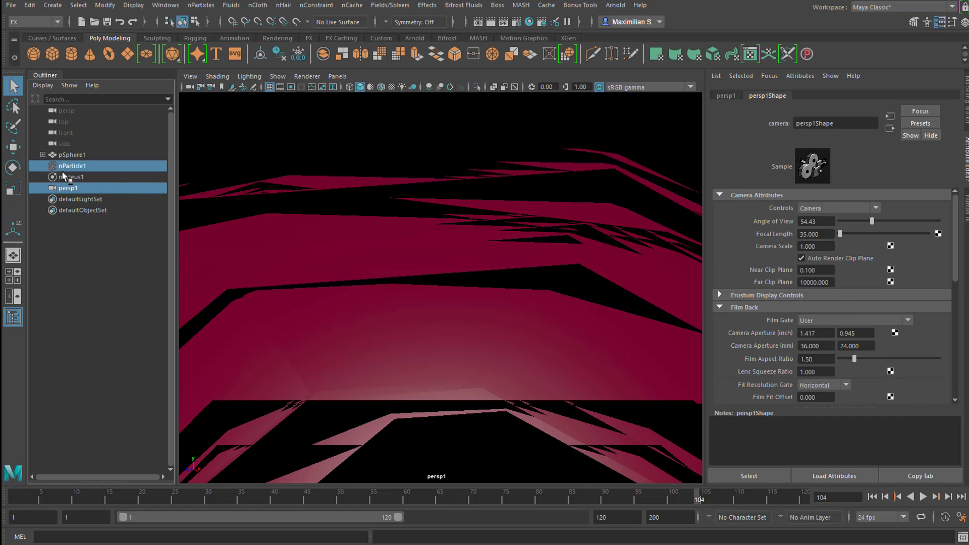
Set nParticle1 Lifespan Mode to Random range, Lifespan 10, Lifespan Random 2, then collapse Lifespan and Shading
click(71, 165)
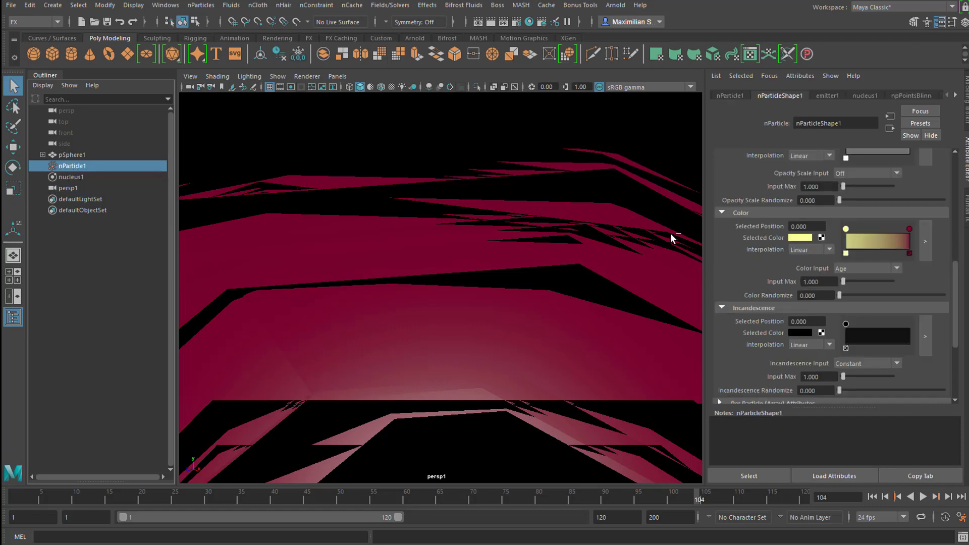
mouse_move(957, 286)
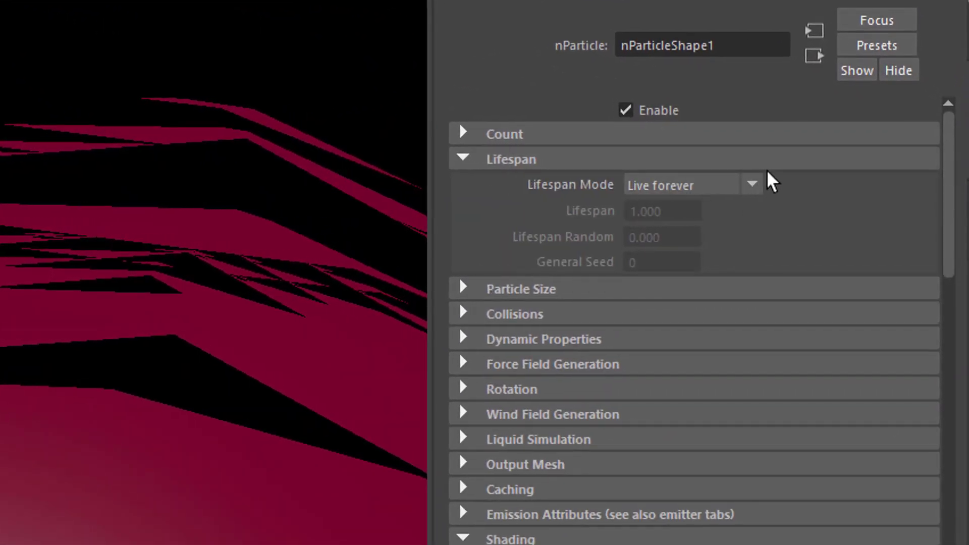
click(751, 183)
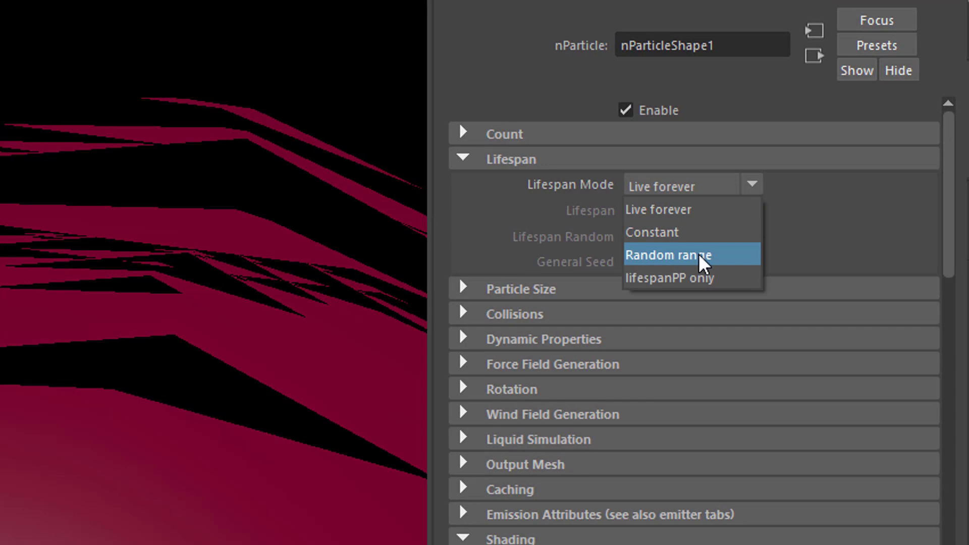
click(669, 255)
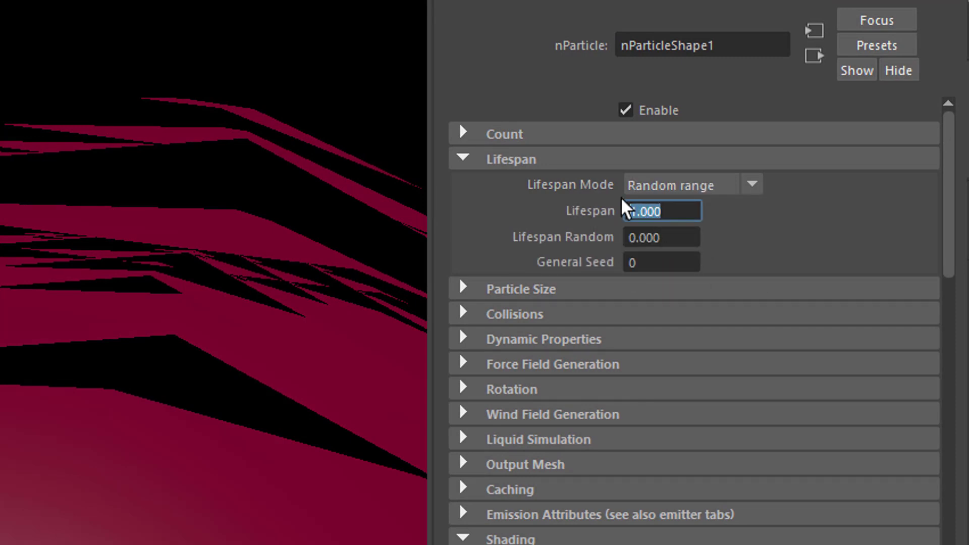
text(10)
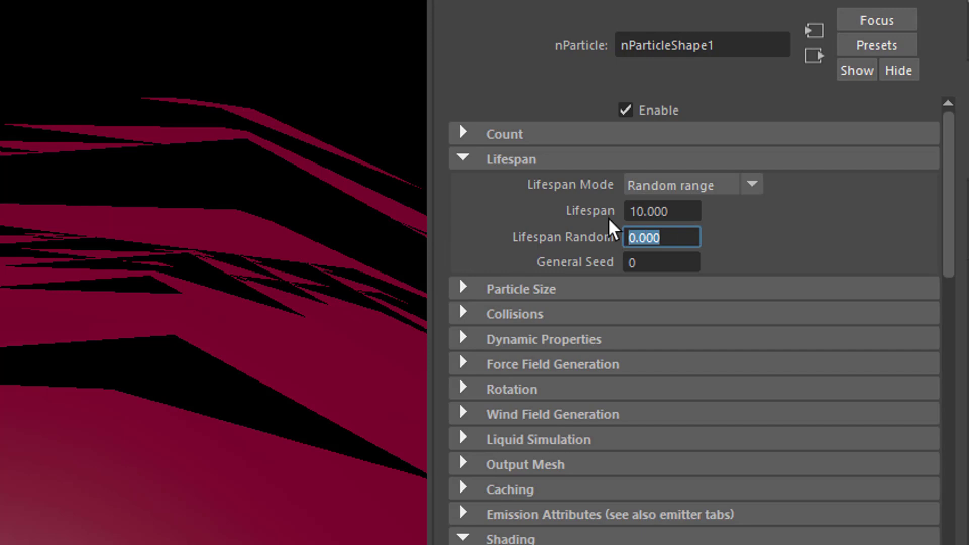
text(2.000)
click(662, 262)
text(1)
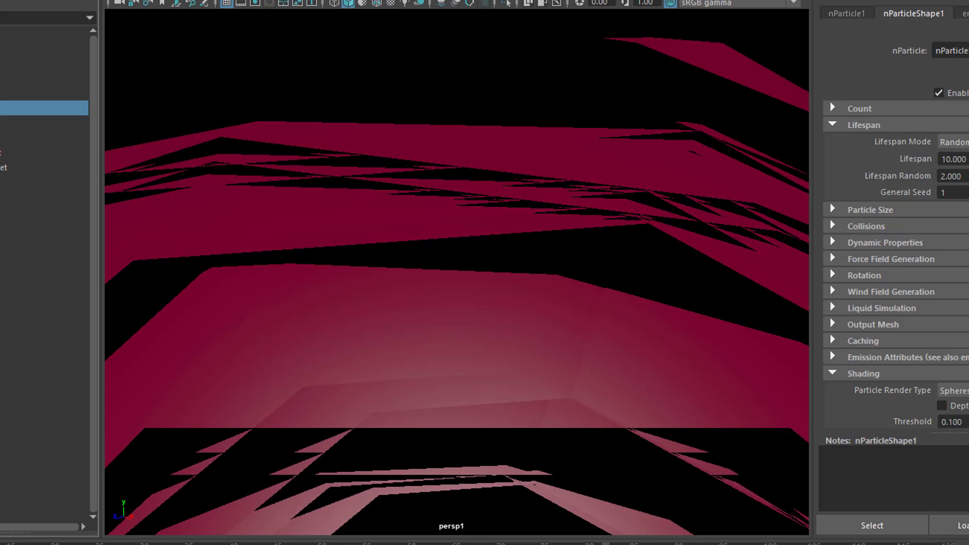
mouse_move(928, 221)
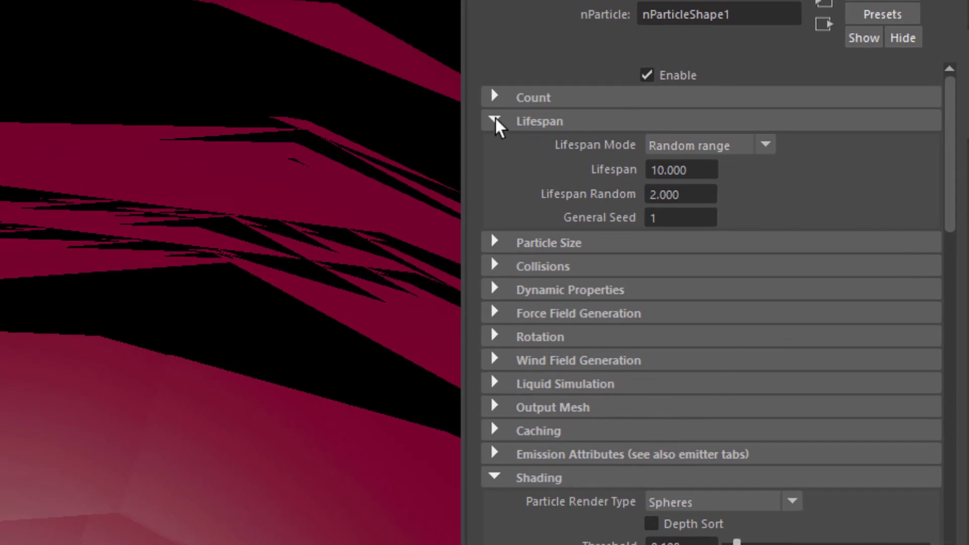
click(495, 120)
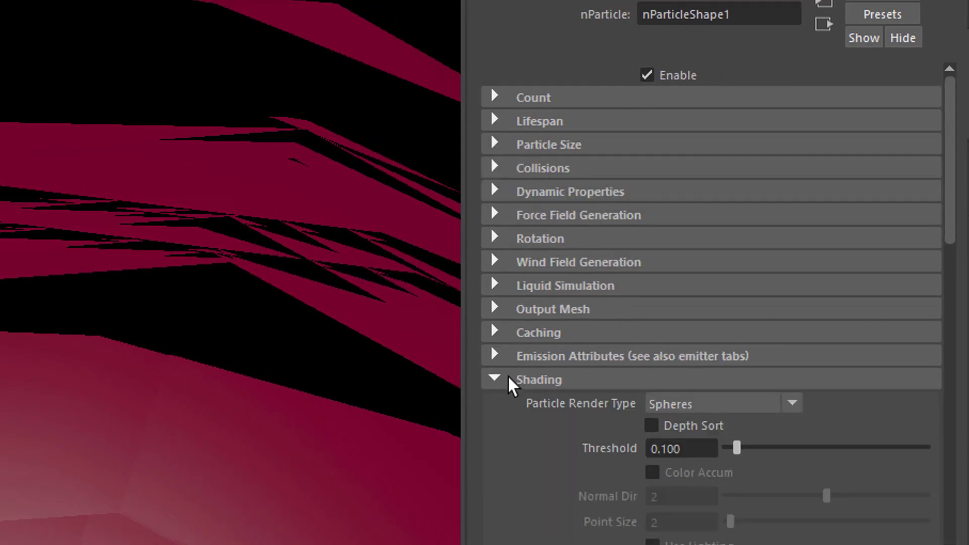
click(493, 378)
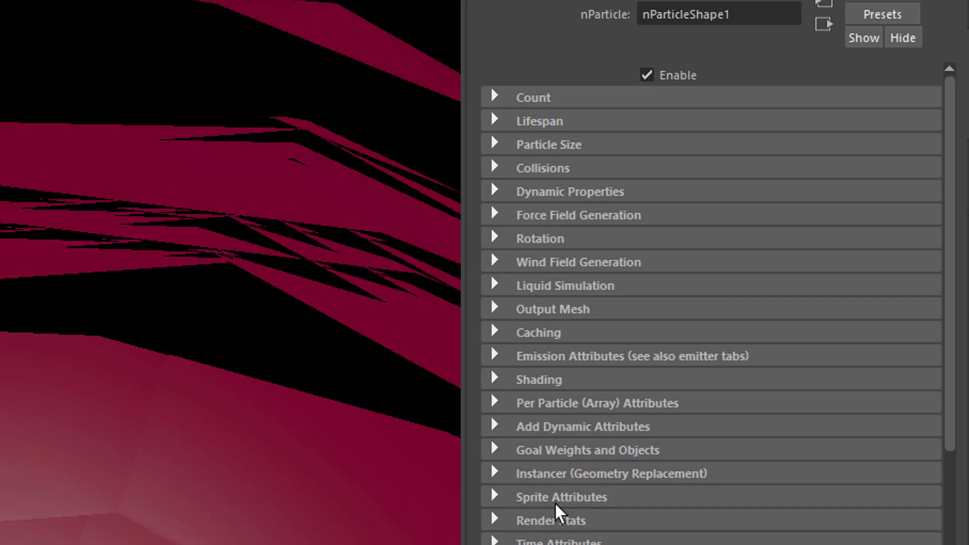
mouse_move(498, 455)
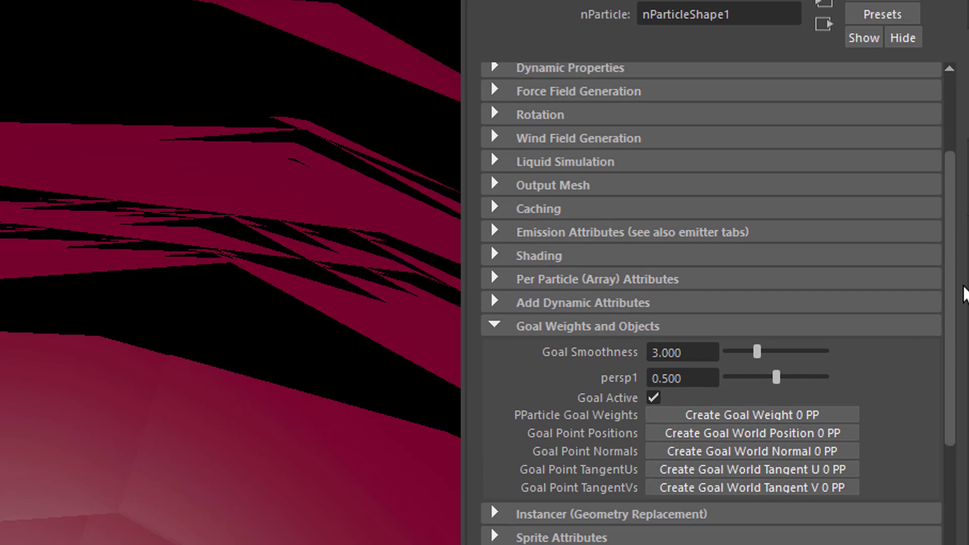
Drag the persp1 goal weight to about 0.449 and Goal Smoothness to about 6.97
scroll(down, 3)
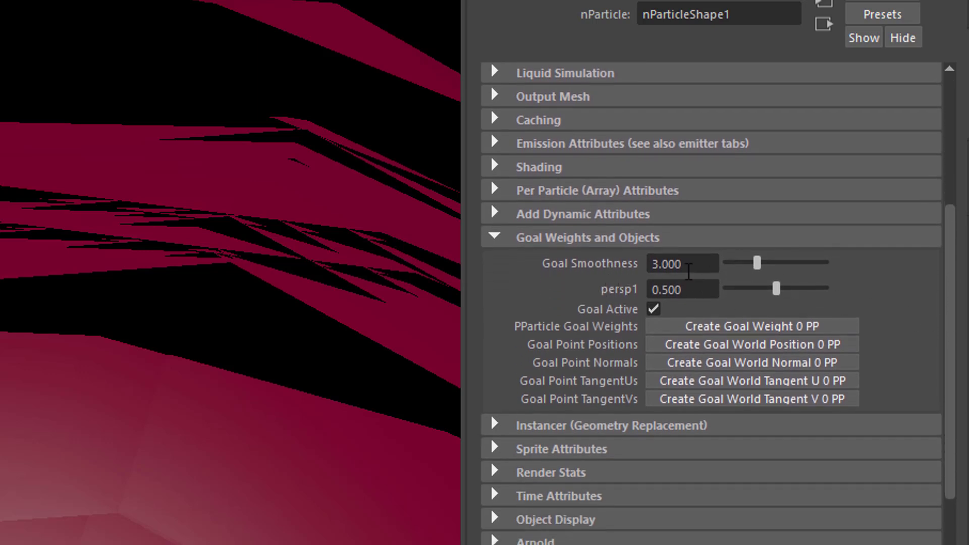
mouse_move(623, 302)
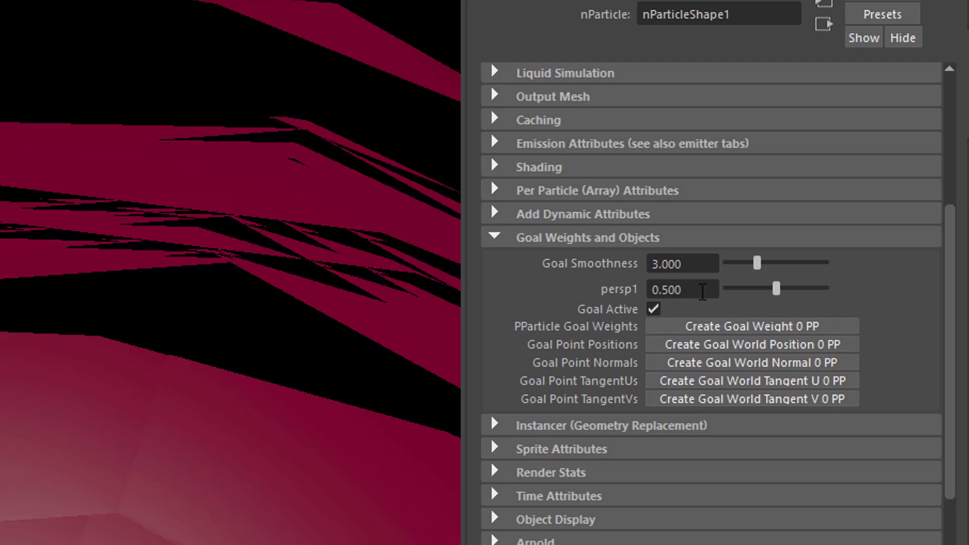
mouse_move(711, 321)
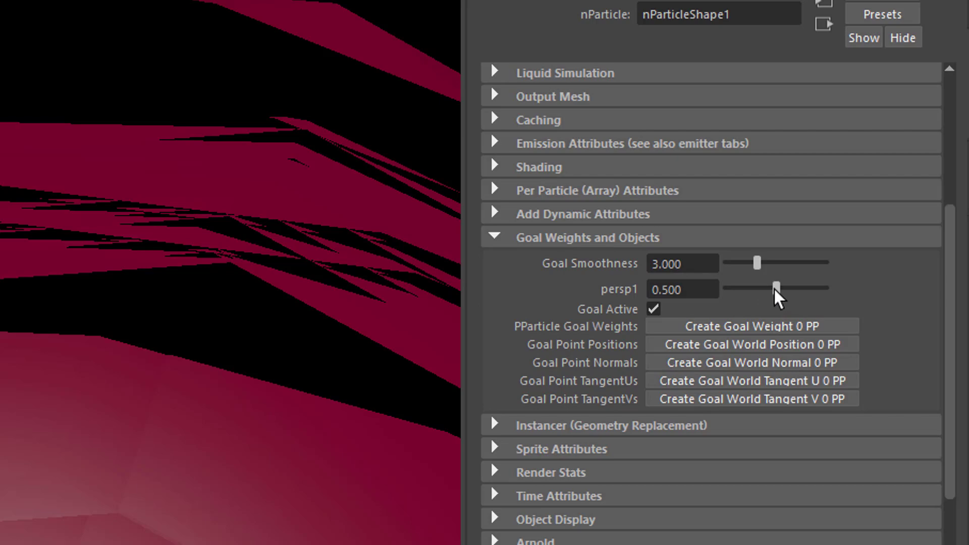
drag(777, 287, 781, 286)
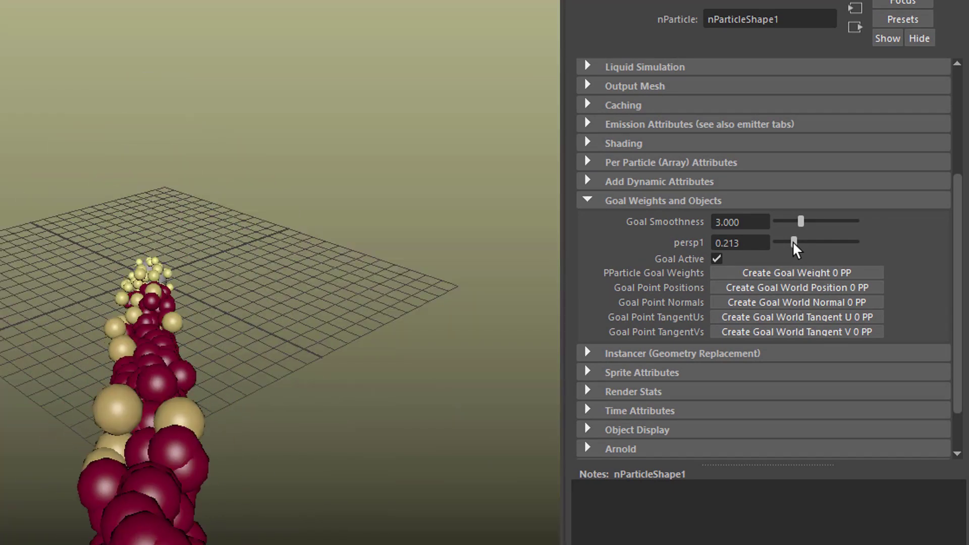
drag(798, 242, 794, 241)
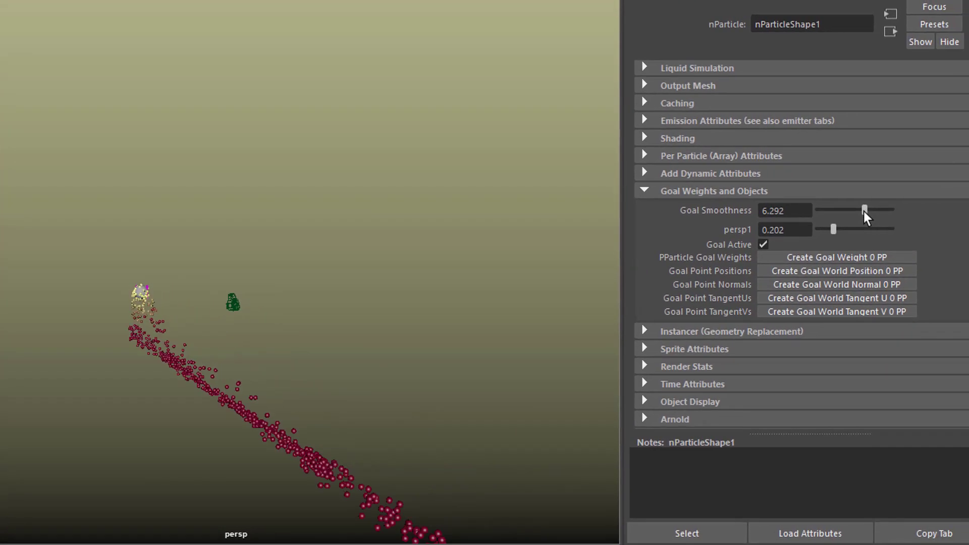
drag(864, 210, 848, 211)
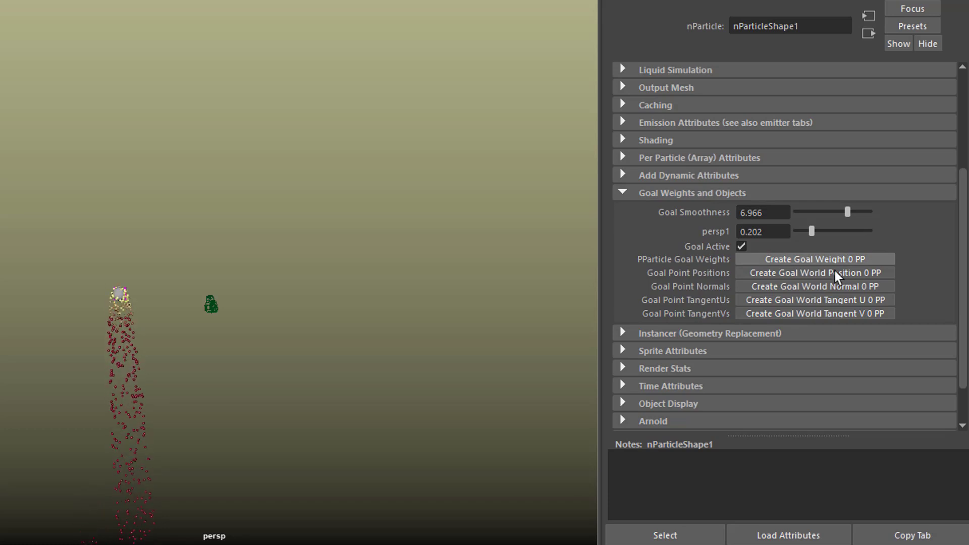
drag(811, 230, 815, 231)
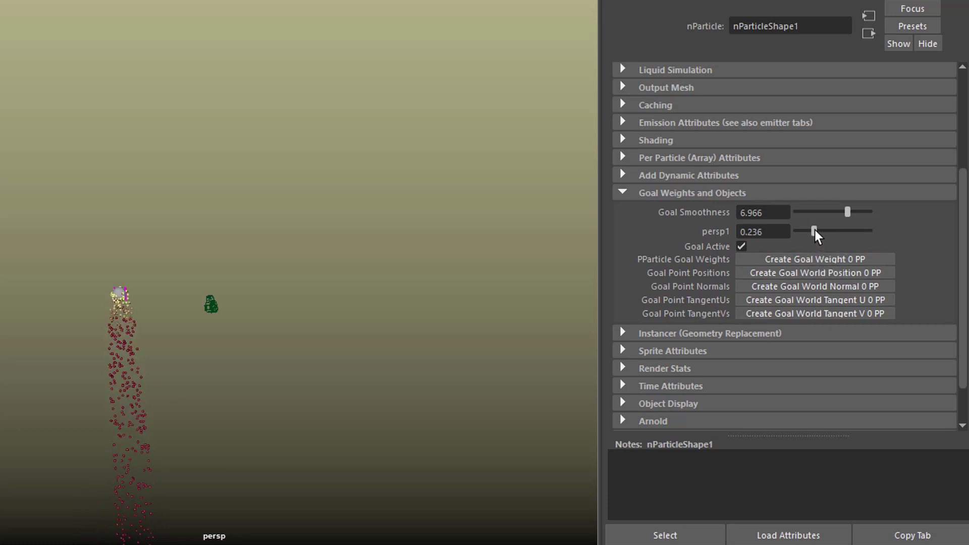
drag(814, 231, 828, 230)
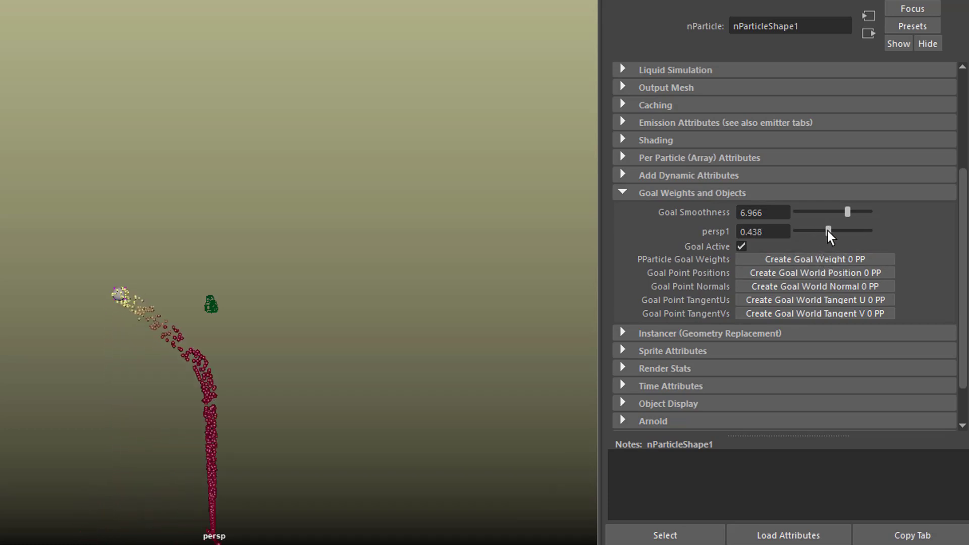
drag(828, 230, 831, 230)
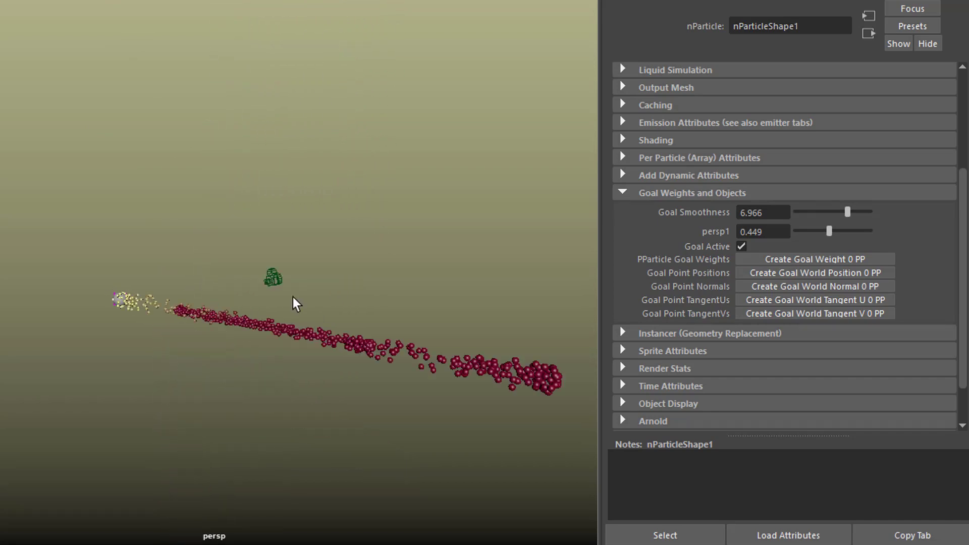
Create a 3D type object reading 'A', enable Deformable Type in Geometry and select its mesh
click(272, 277)
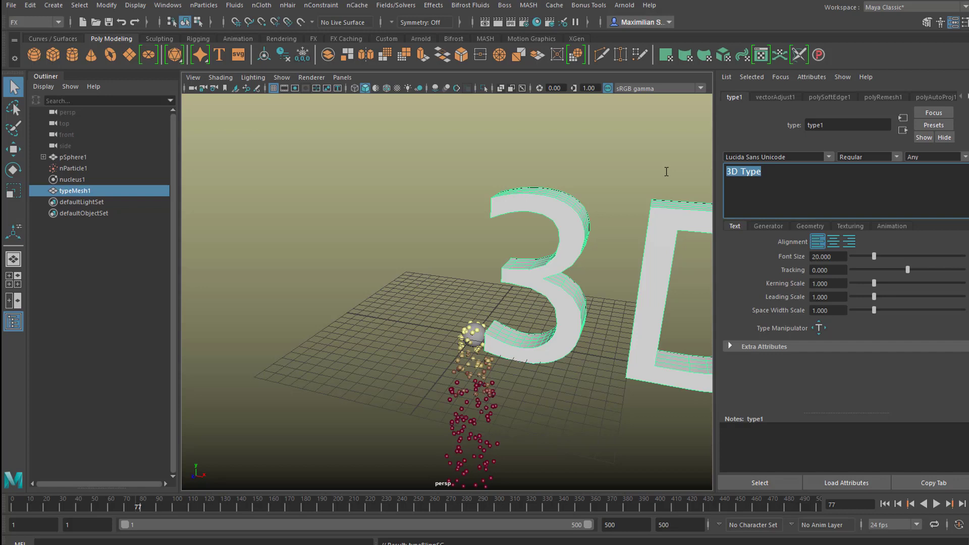
text(A)
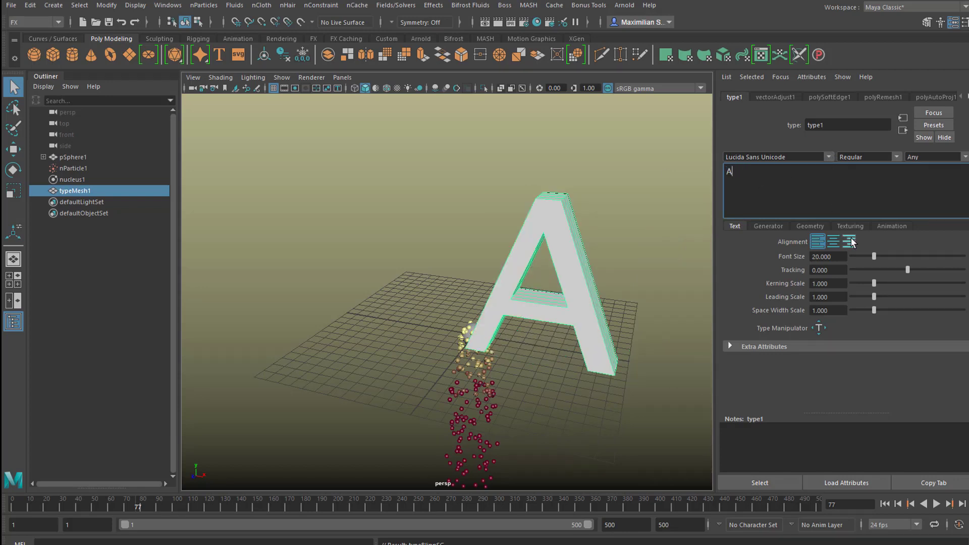
click(849, 241)
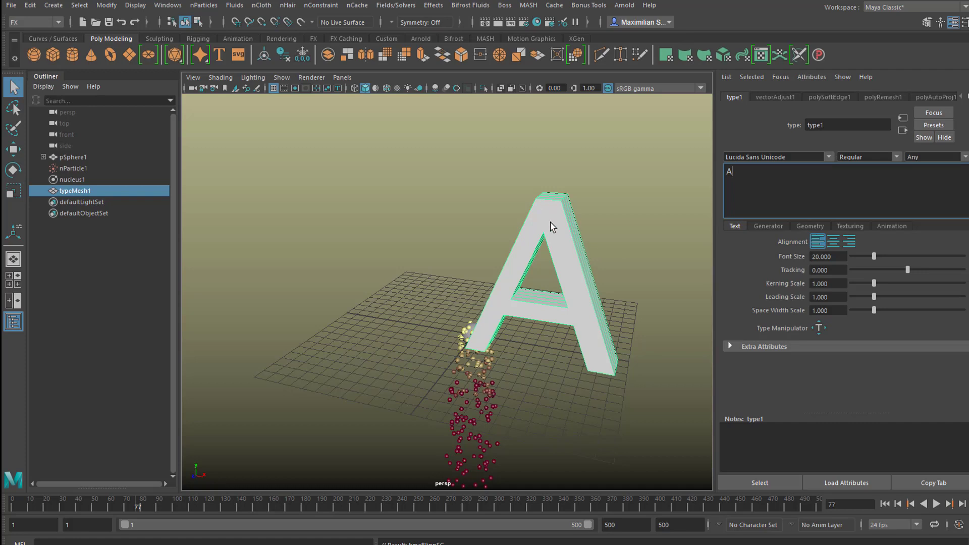
mouse_move(815, 238)
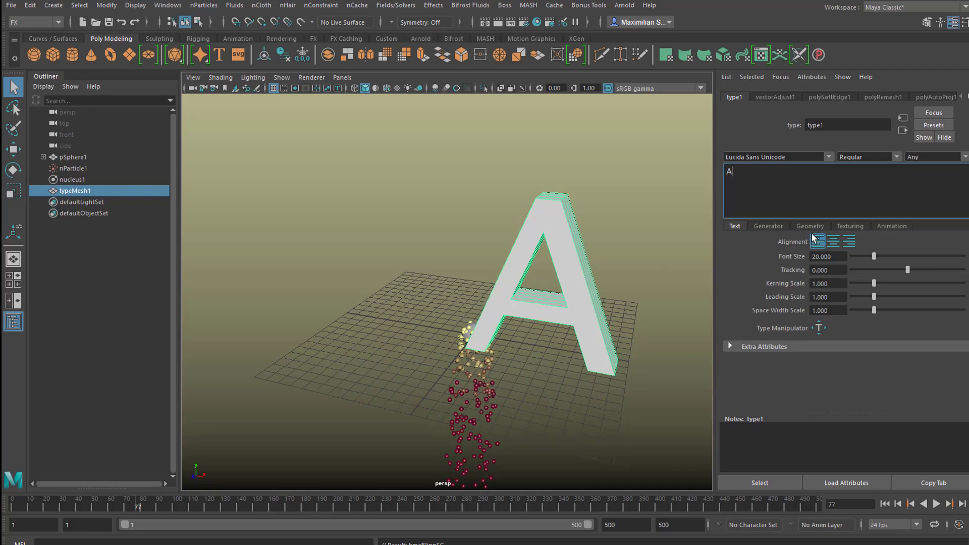
click(809, 225)
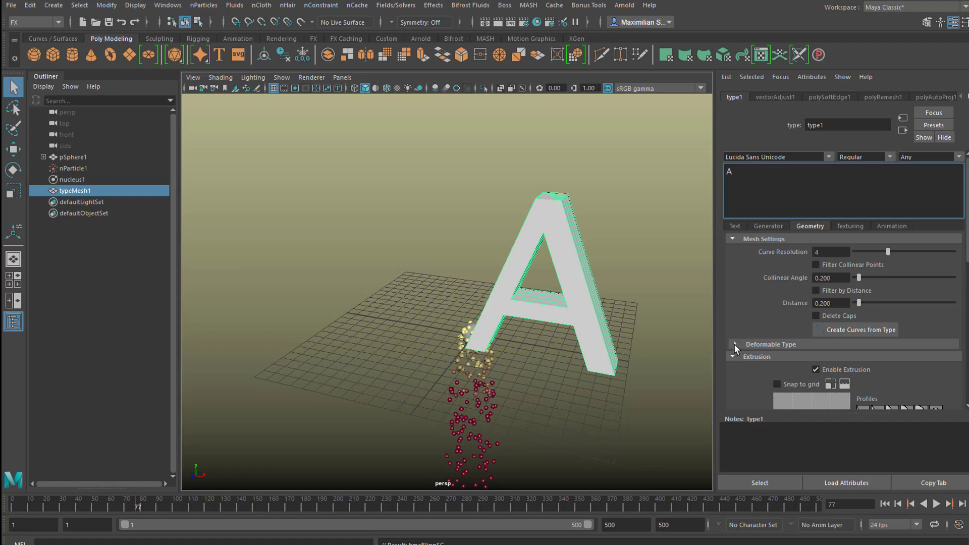
click(736, 345)
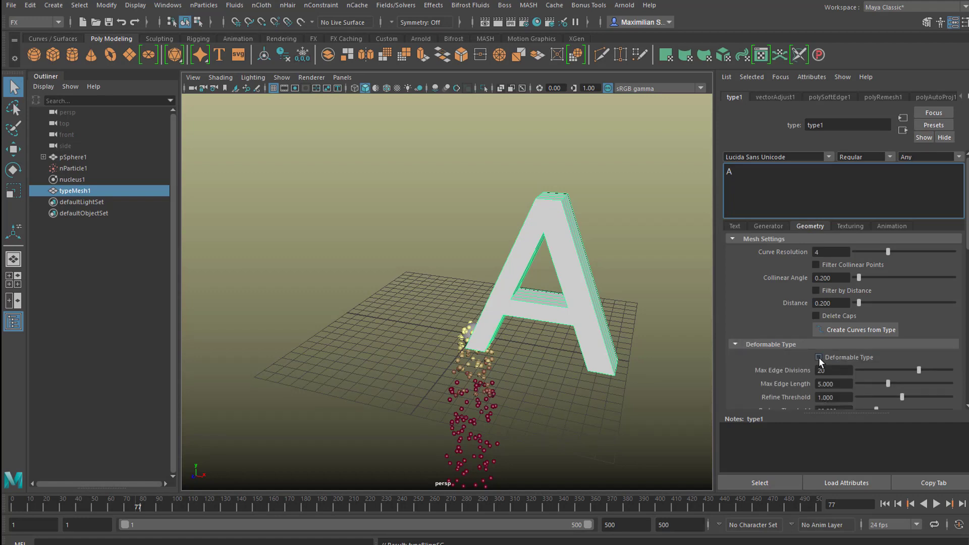
click(819, 358)
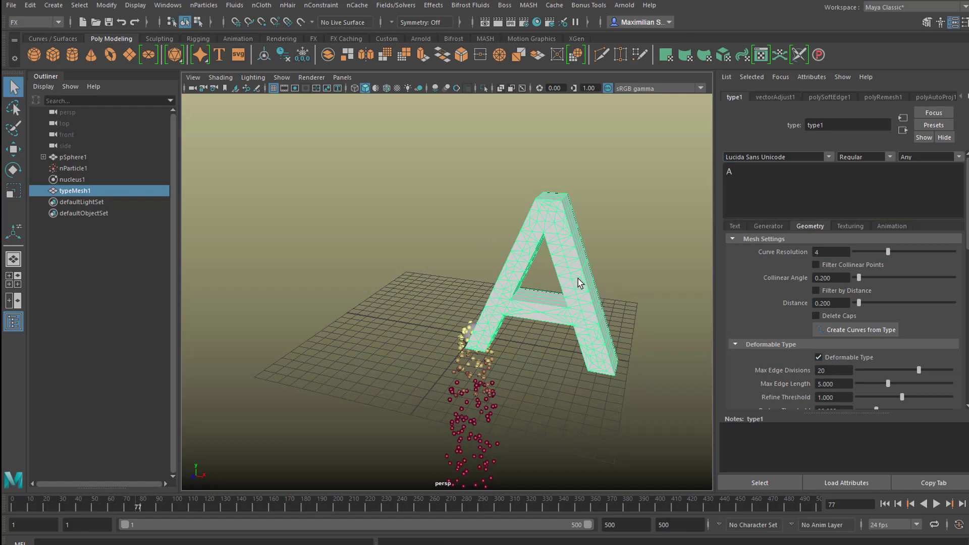
click(797, 97)
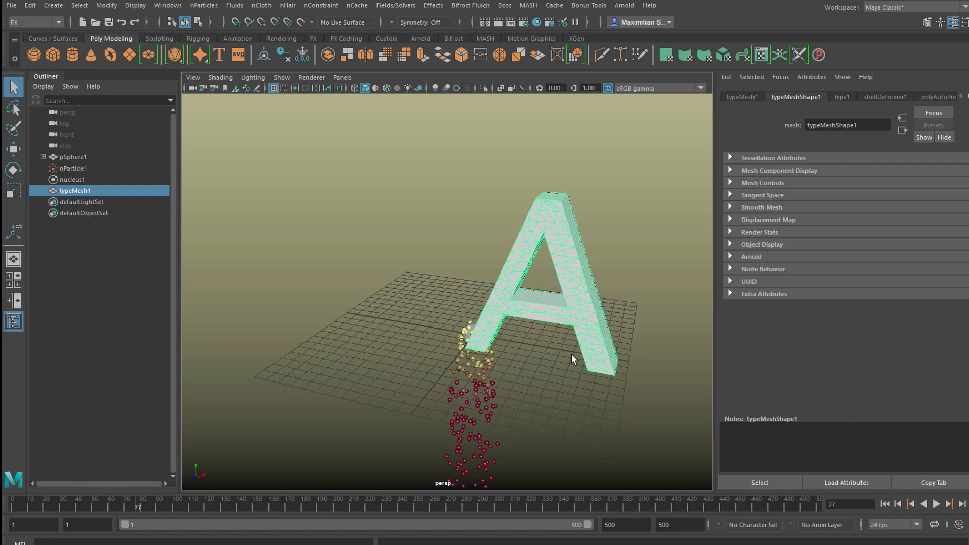
mouse_move(84, 171)
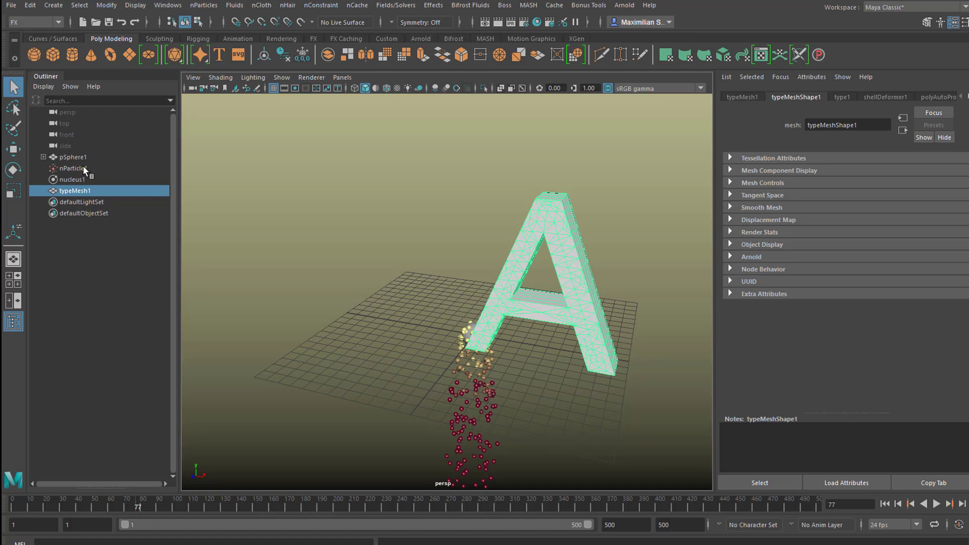
Make typeMesh1 (letter A) a goal for nParticle1 via nParticles > Goal
click(74, 168)
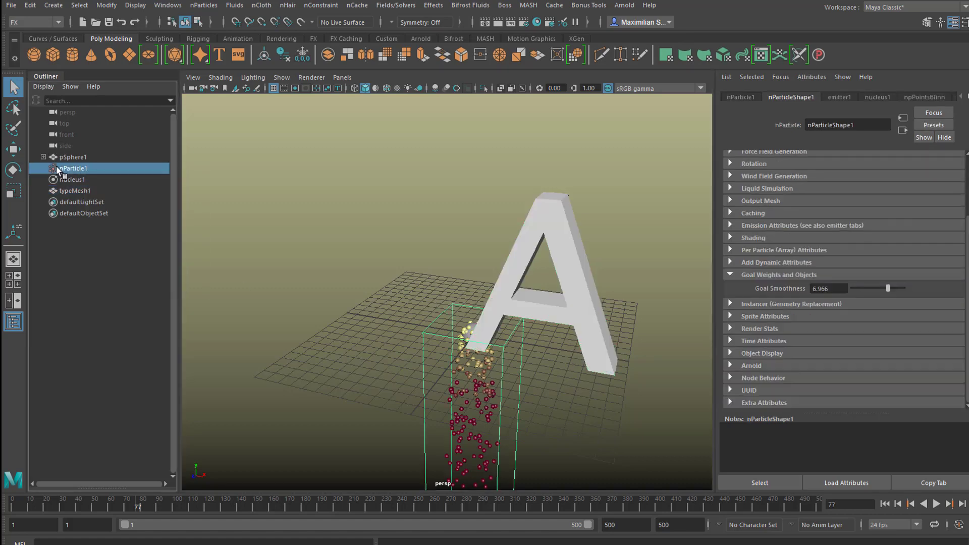
click(75, 191)
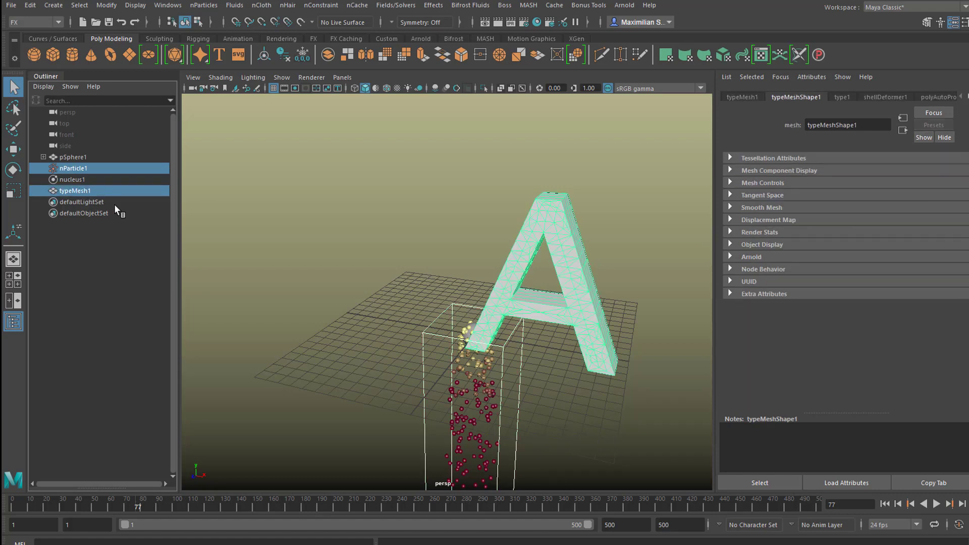
click(203, 5)
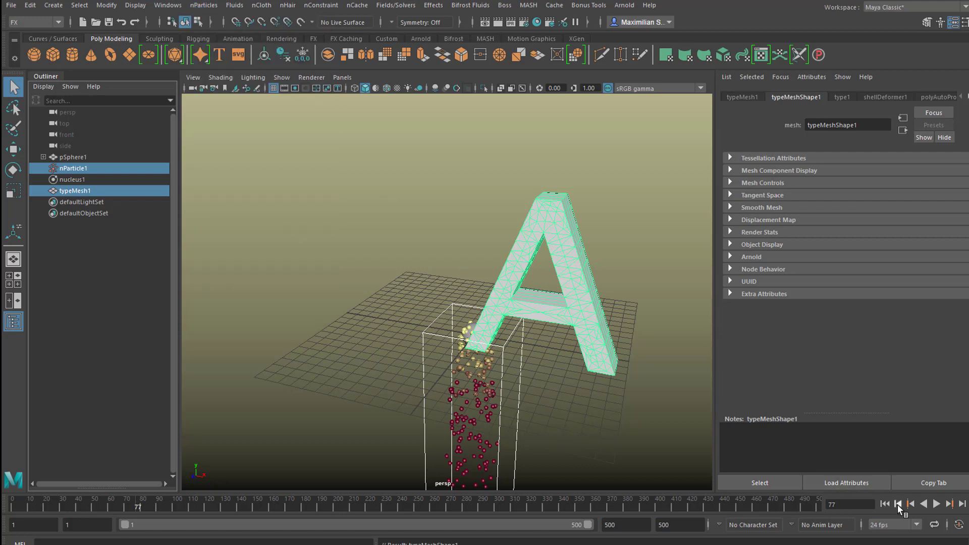
Play the simulation and orbit the view to watch particles swarm over the letter A
click(937, 504)
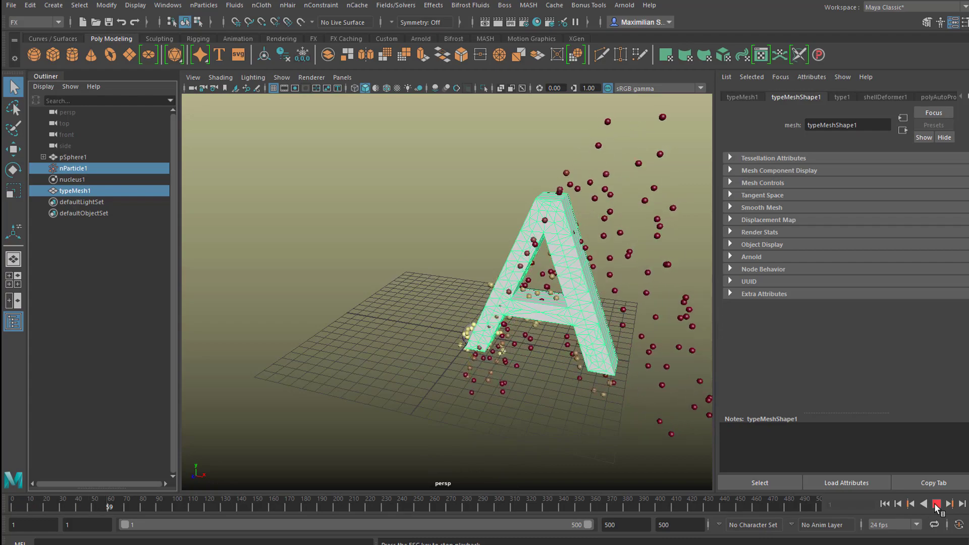
click(937, 504)
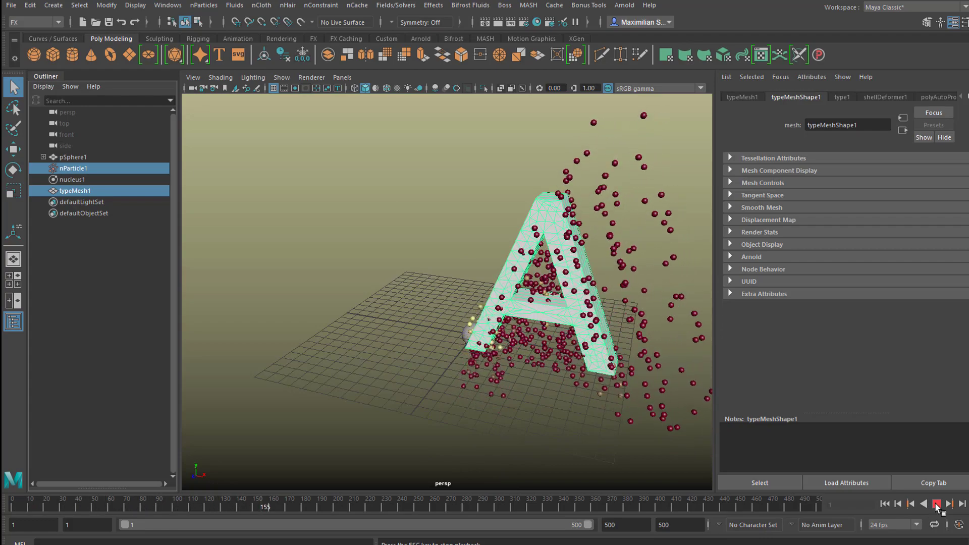
click(936, 503)
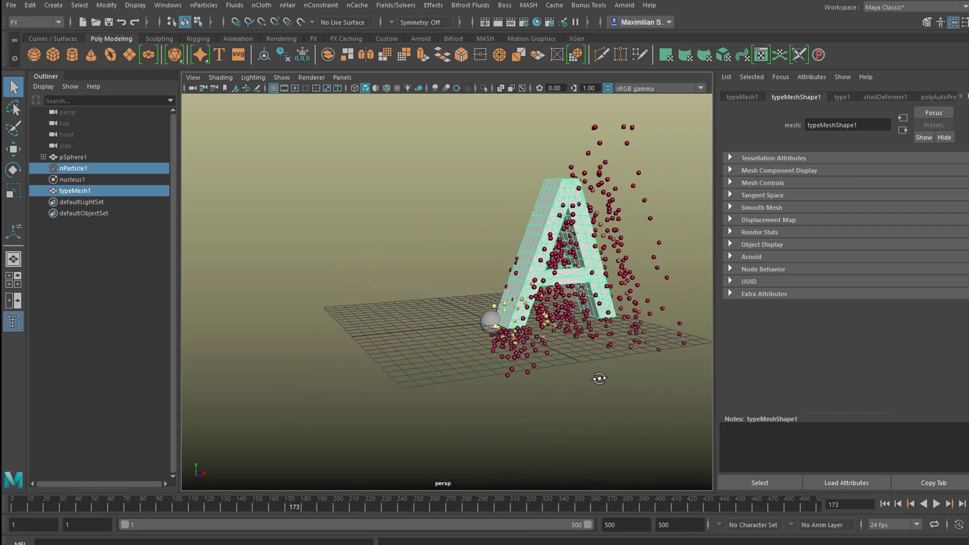
drag(600, 379, 563, 386)
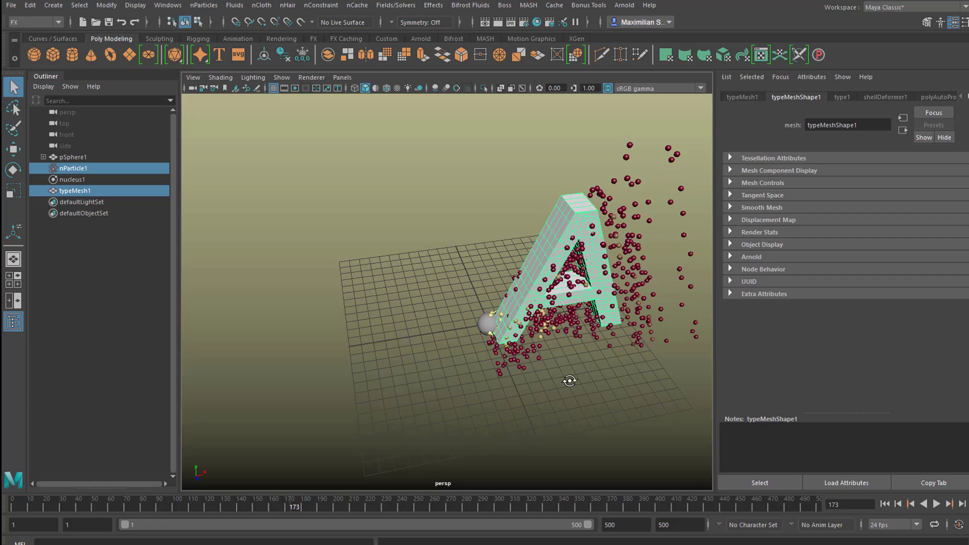
drag(568, 382, 501, 247)
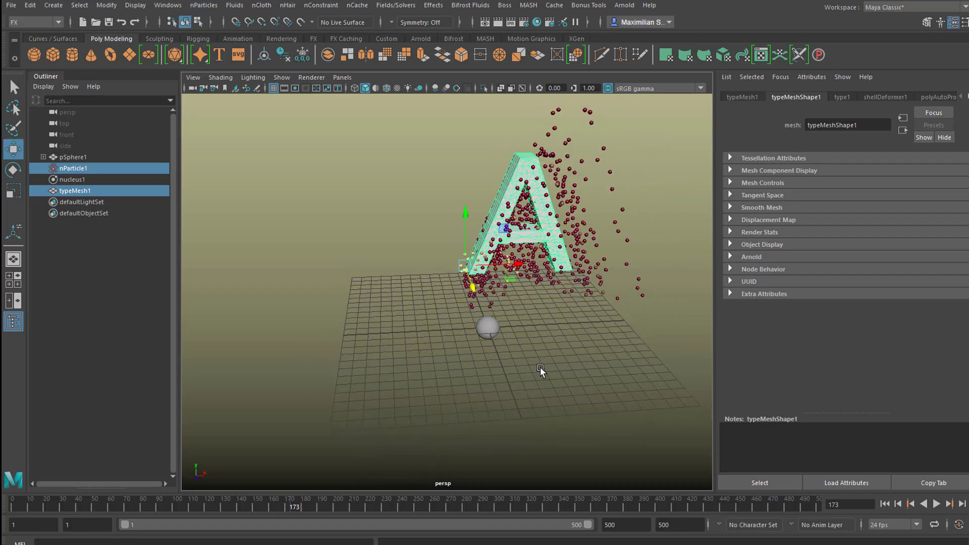
click(949, 503)
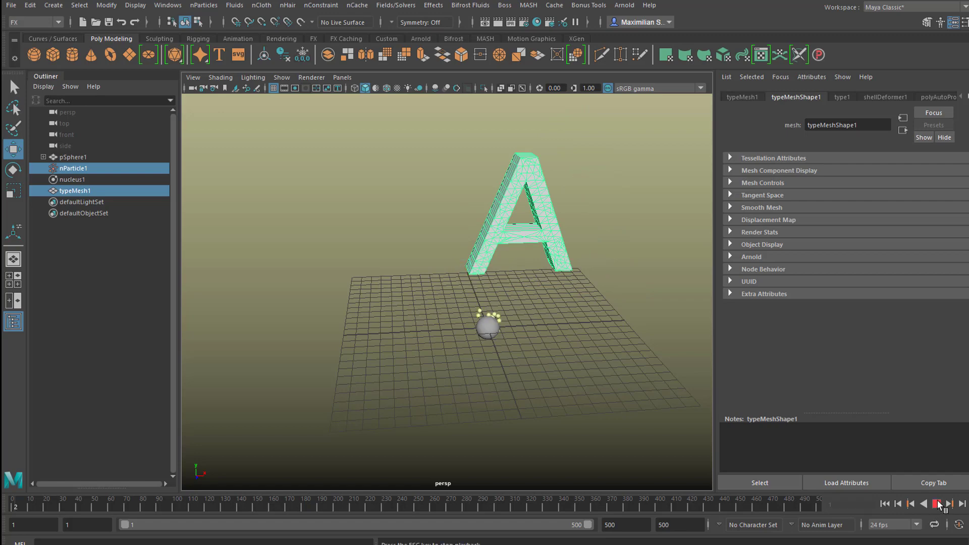
click(951, 503)
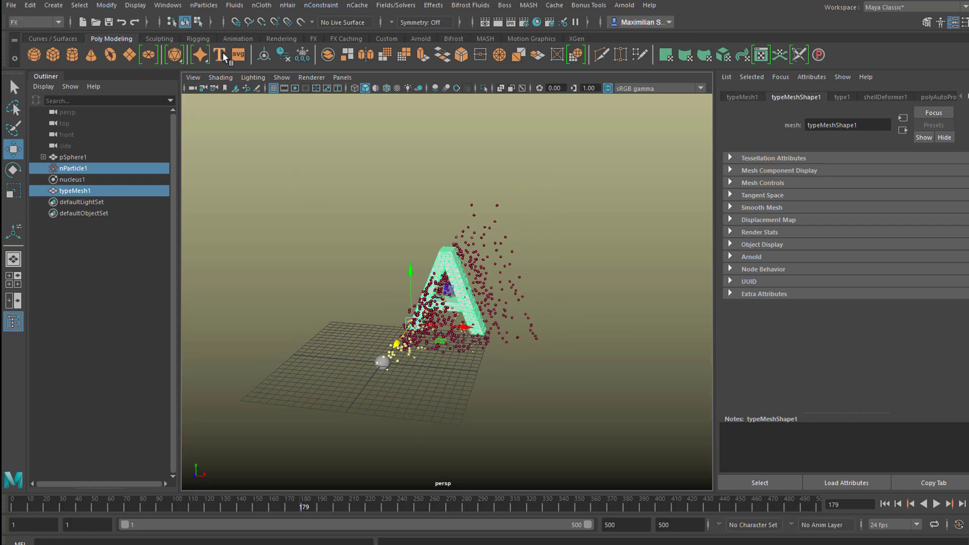
Add a deformable type letter 'B' beside A, make typeMesh2 a second goal and play from frame 1
click(220, 54)
text(B)
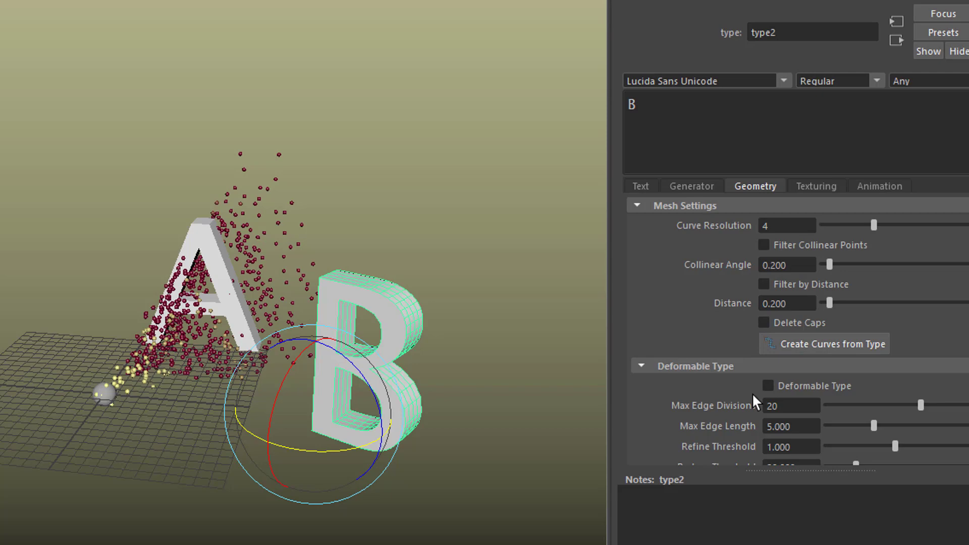
click(769, 386)
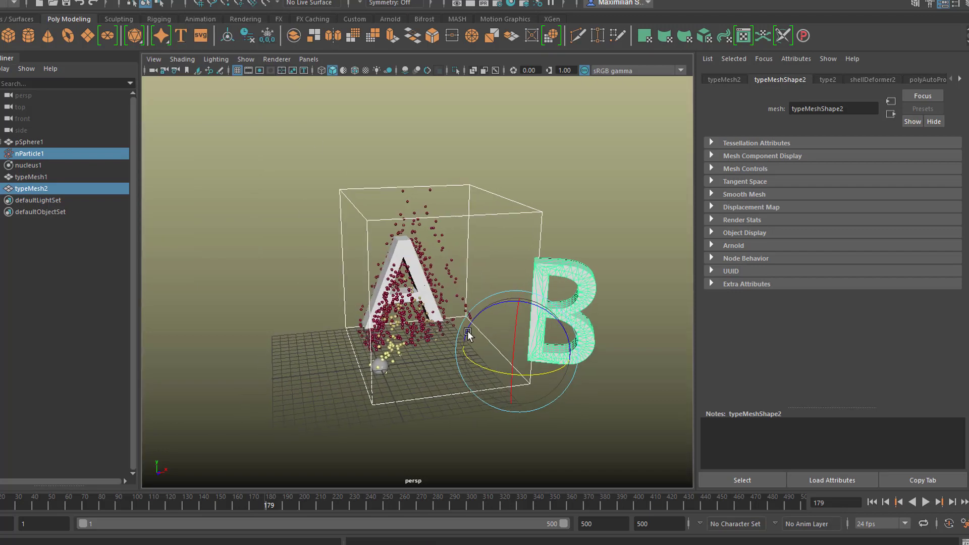
click(914, 502)
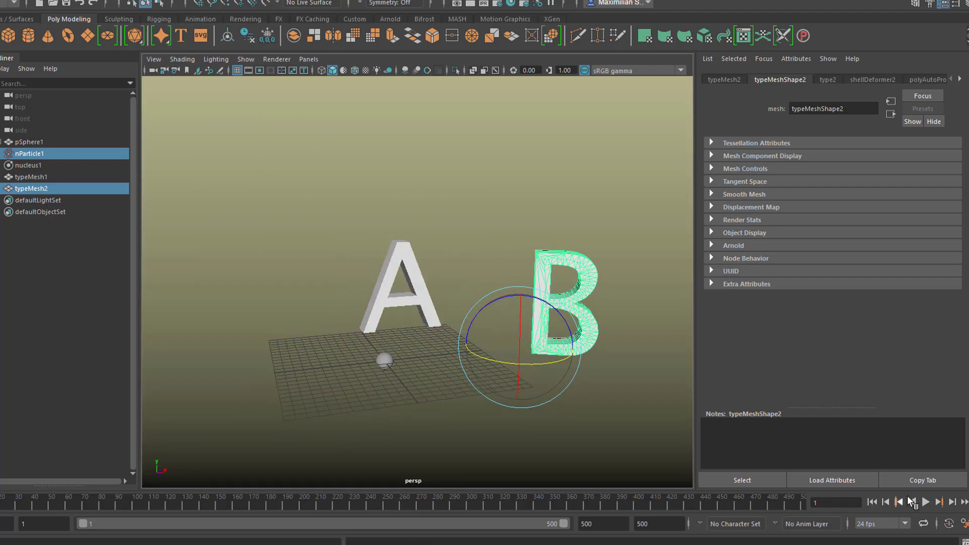
click(926, 502)
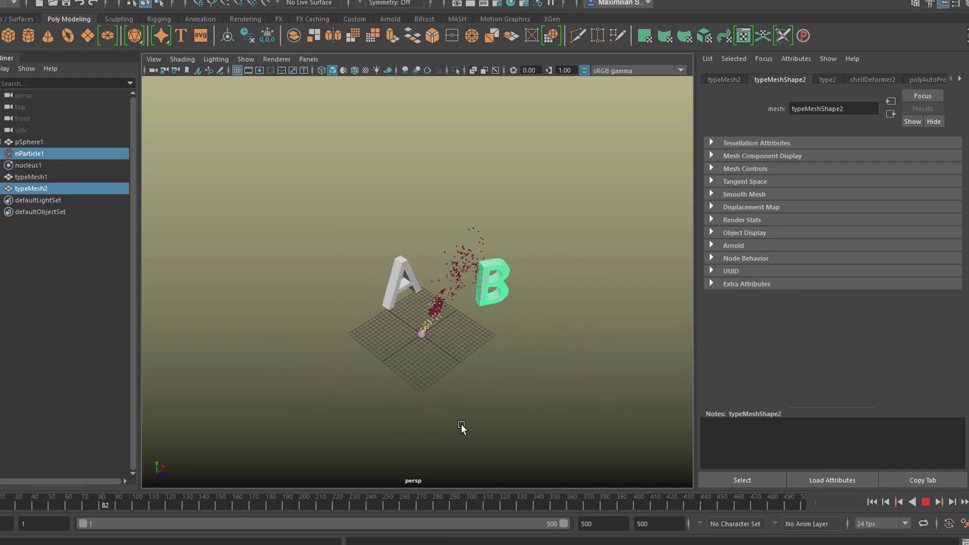
click(926, 502)
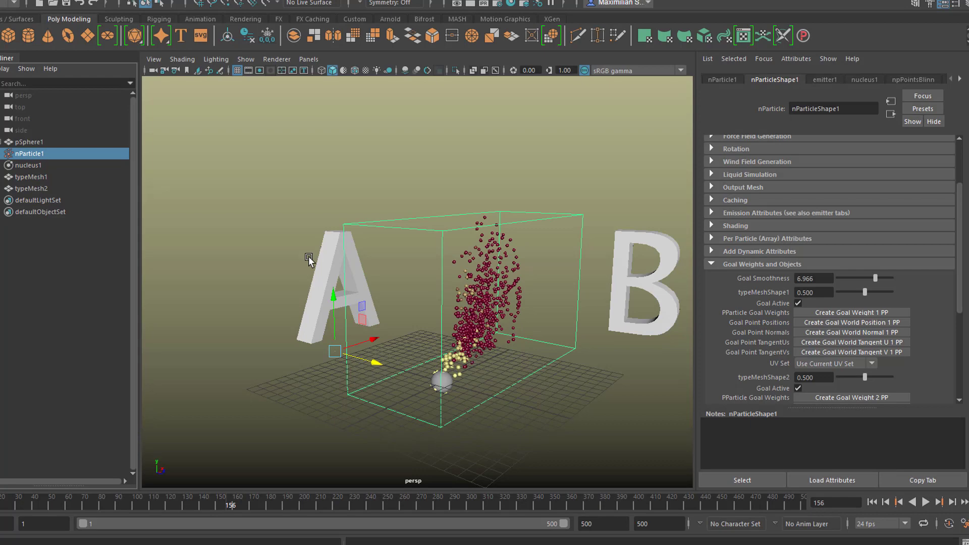
mouse_move(962, 278)
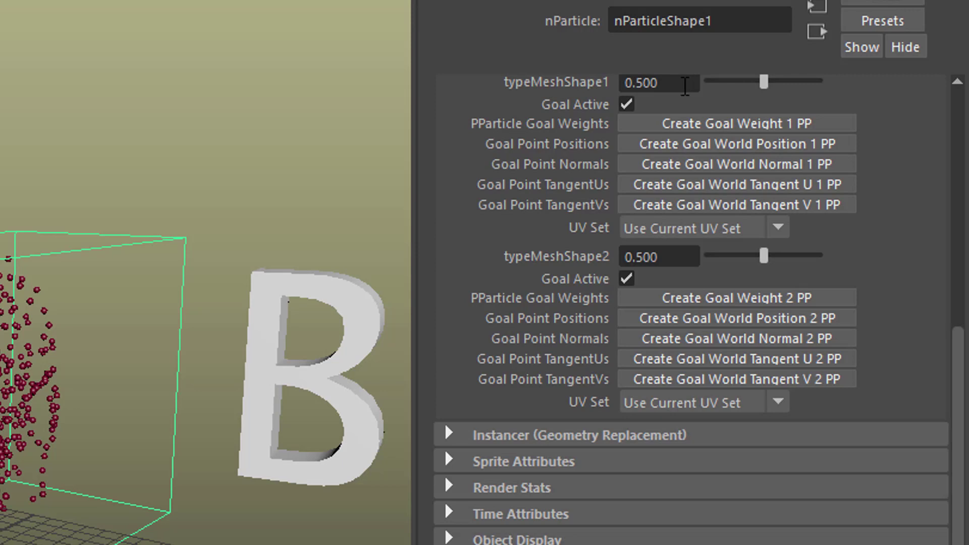
mouse_move(677, 256)
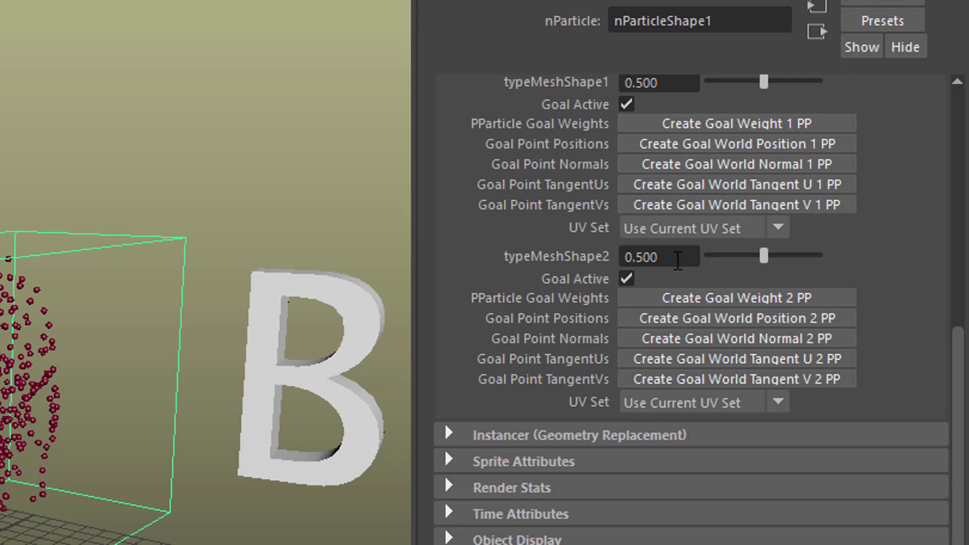
mouse_move(597, 288)
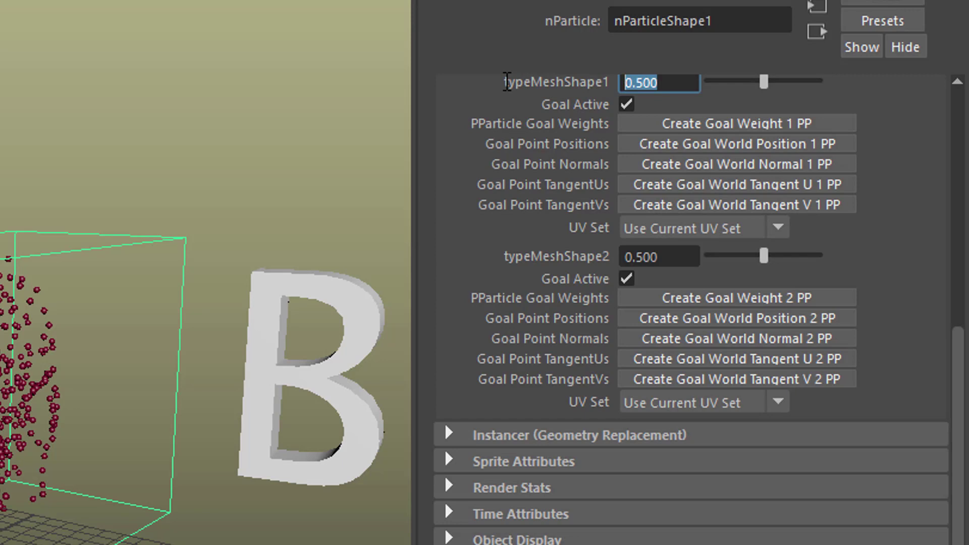
Enter =abs(sin(time)) for typeMeshShape1 and =abs(cos(time)) for typeMeshShape2 goal weights
text(=ab)
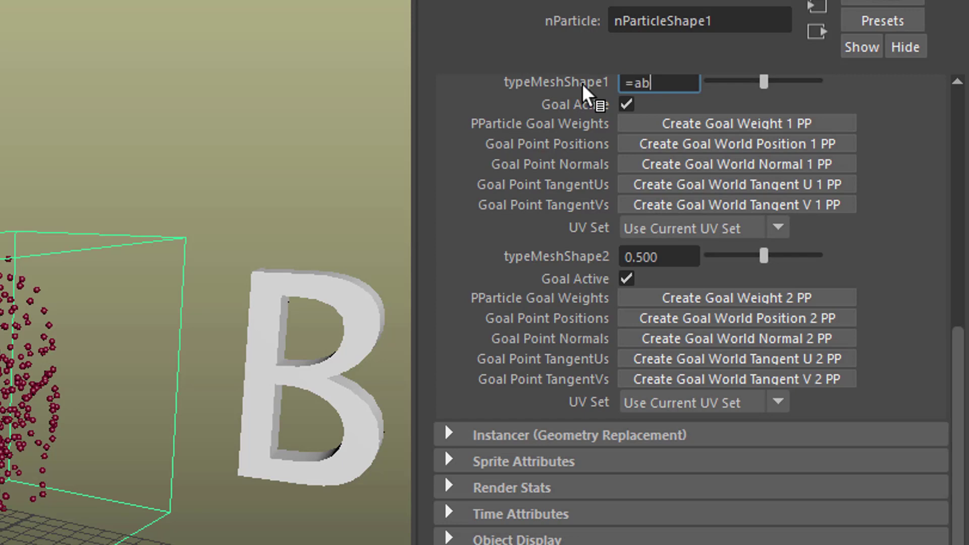
text(s)
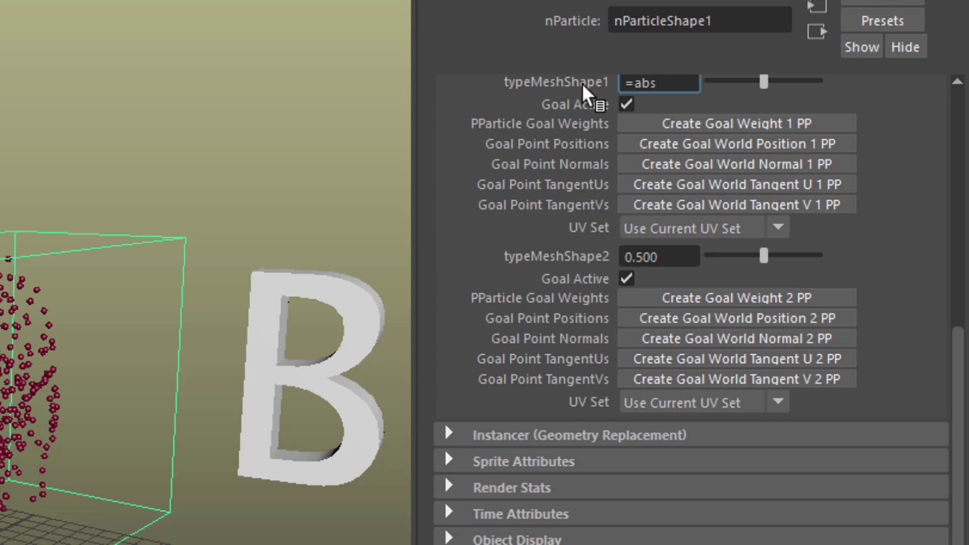
click(658, 82)
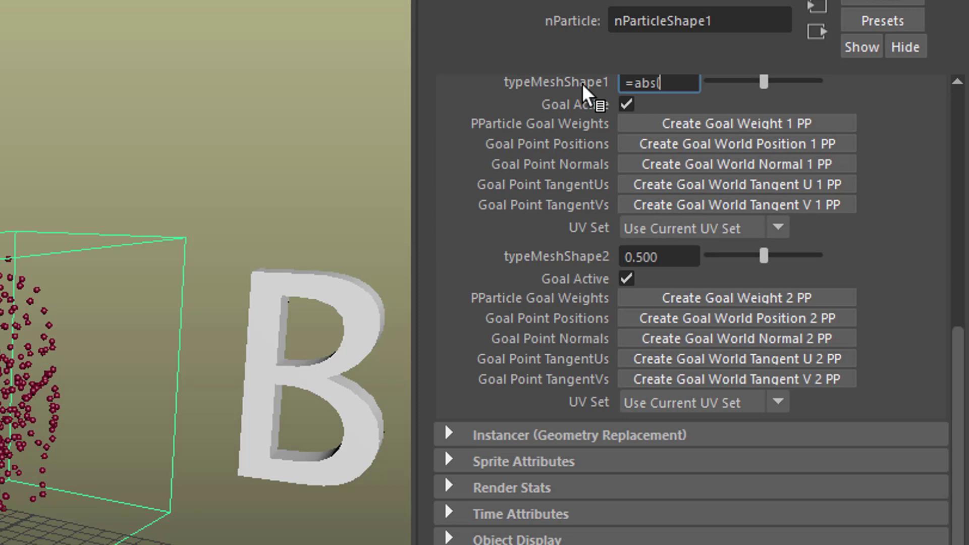
text((sin)
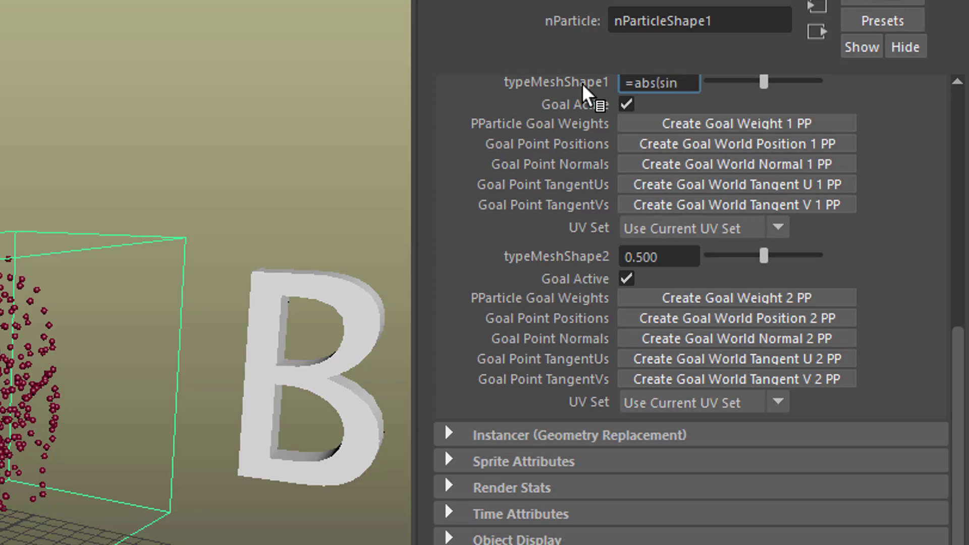
text((time)
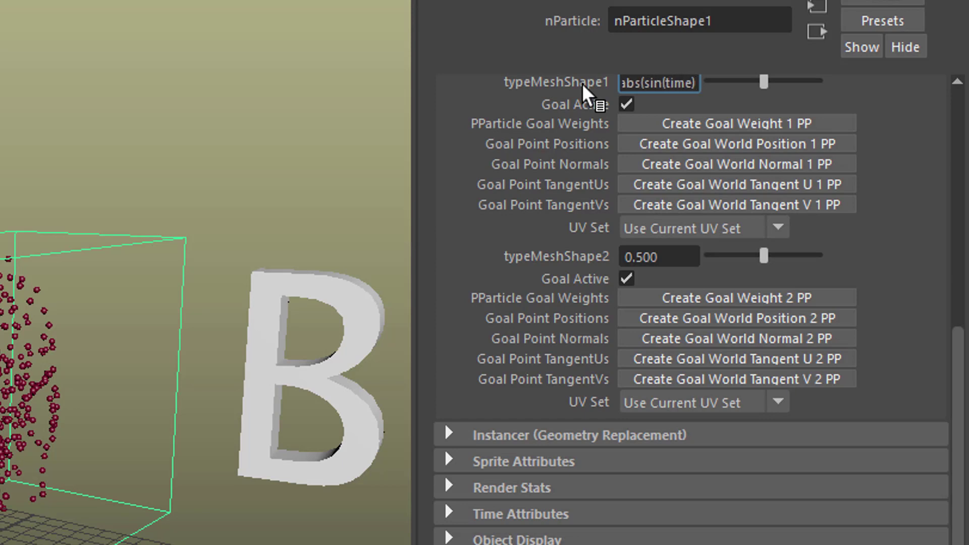
text(0.215)
click(658, 257)
text(=abs)
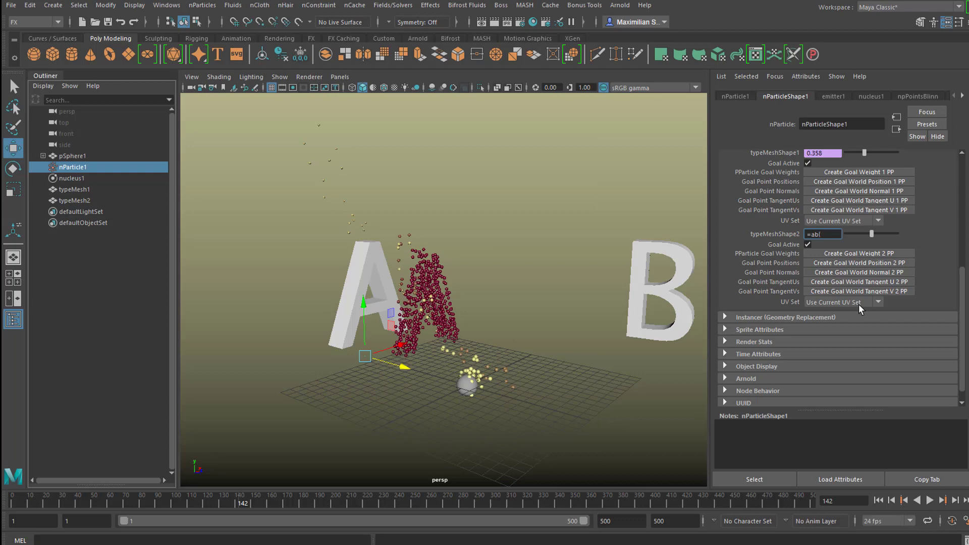
text(cos)
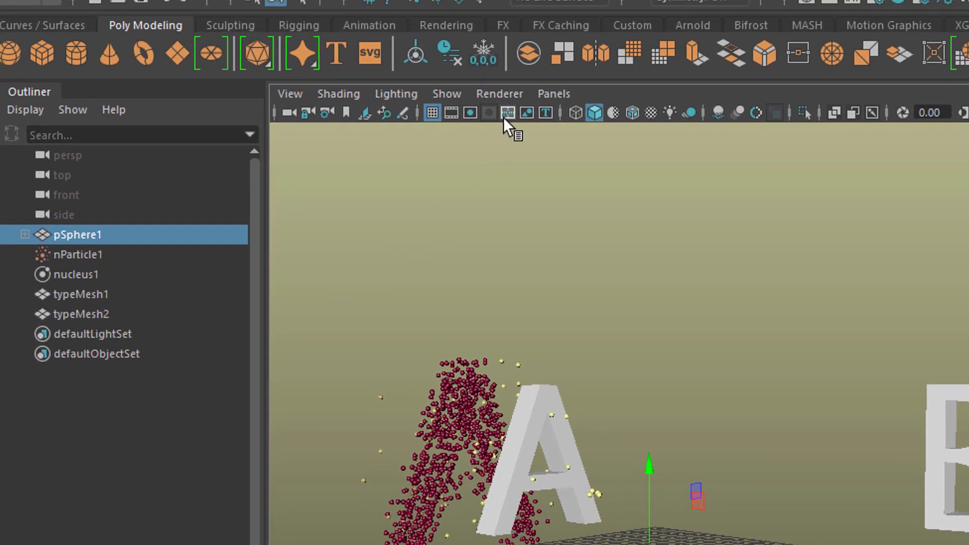
Untick Polygons in the viewport Show menu, set emitter rate to 1000 and replay
click(445, 93)
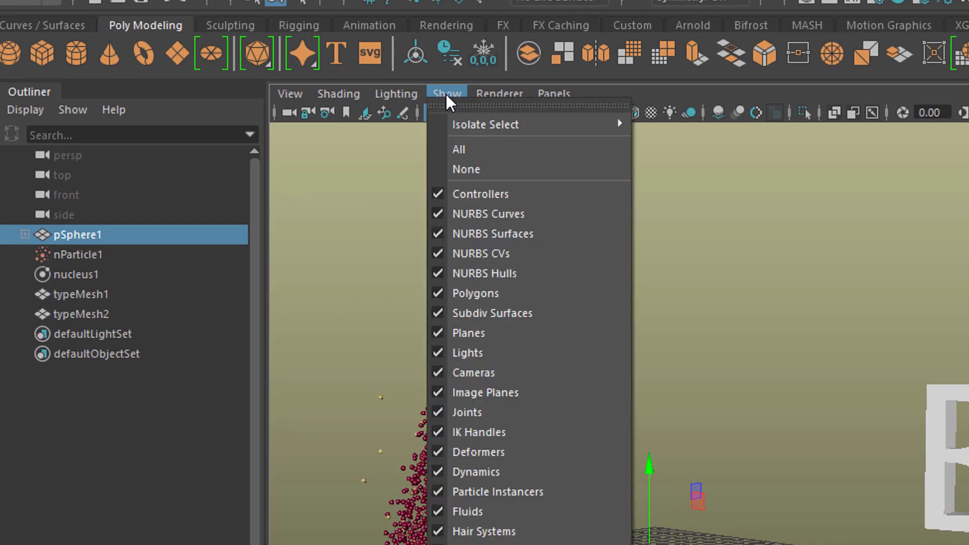
mouse_move(528, 299)
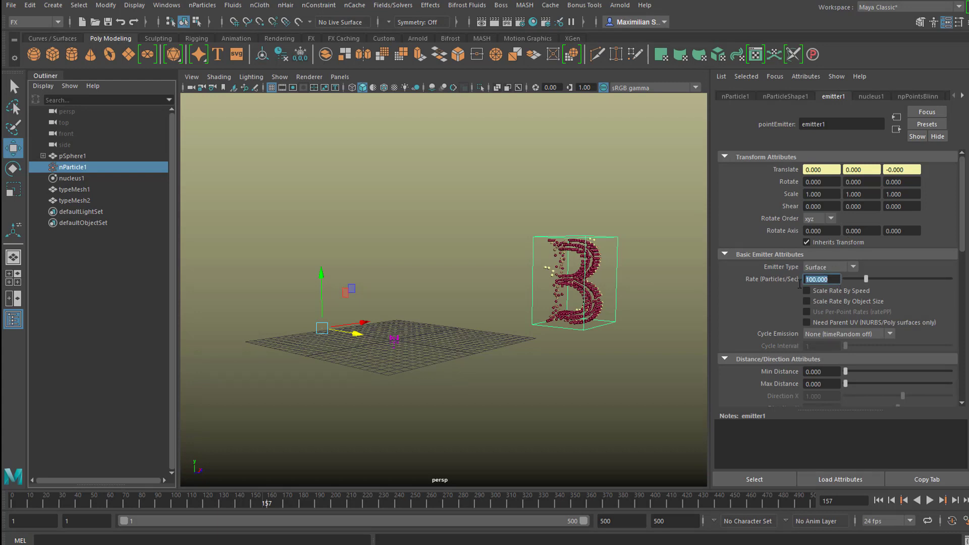
text(1000)
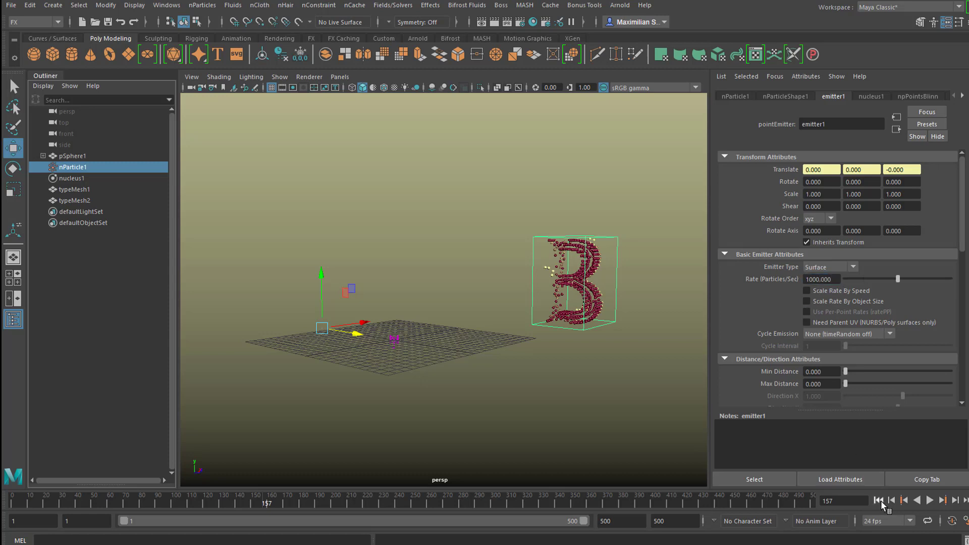
click(930, 501)
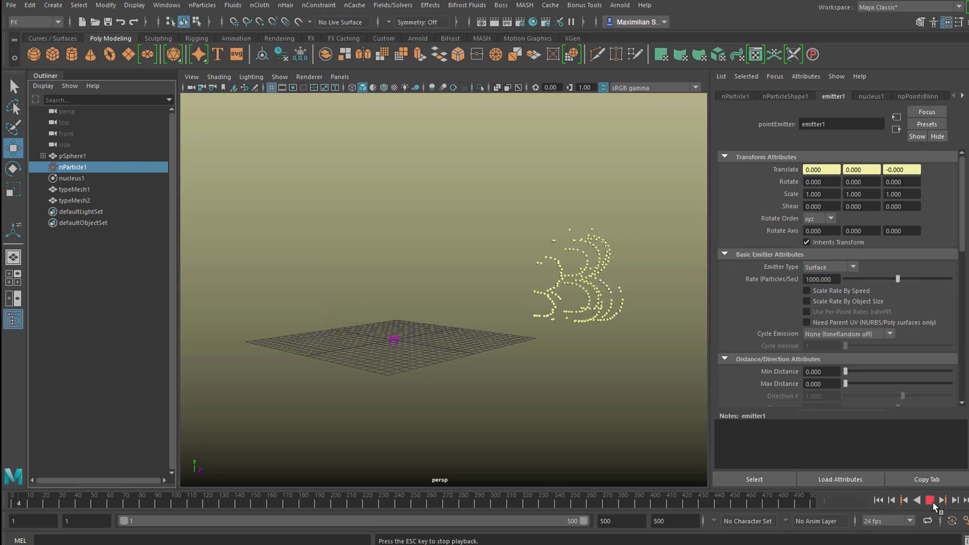